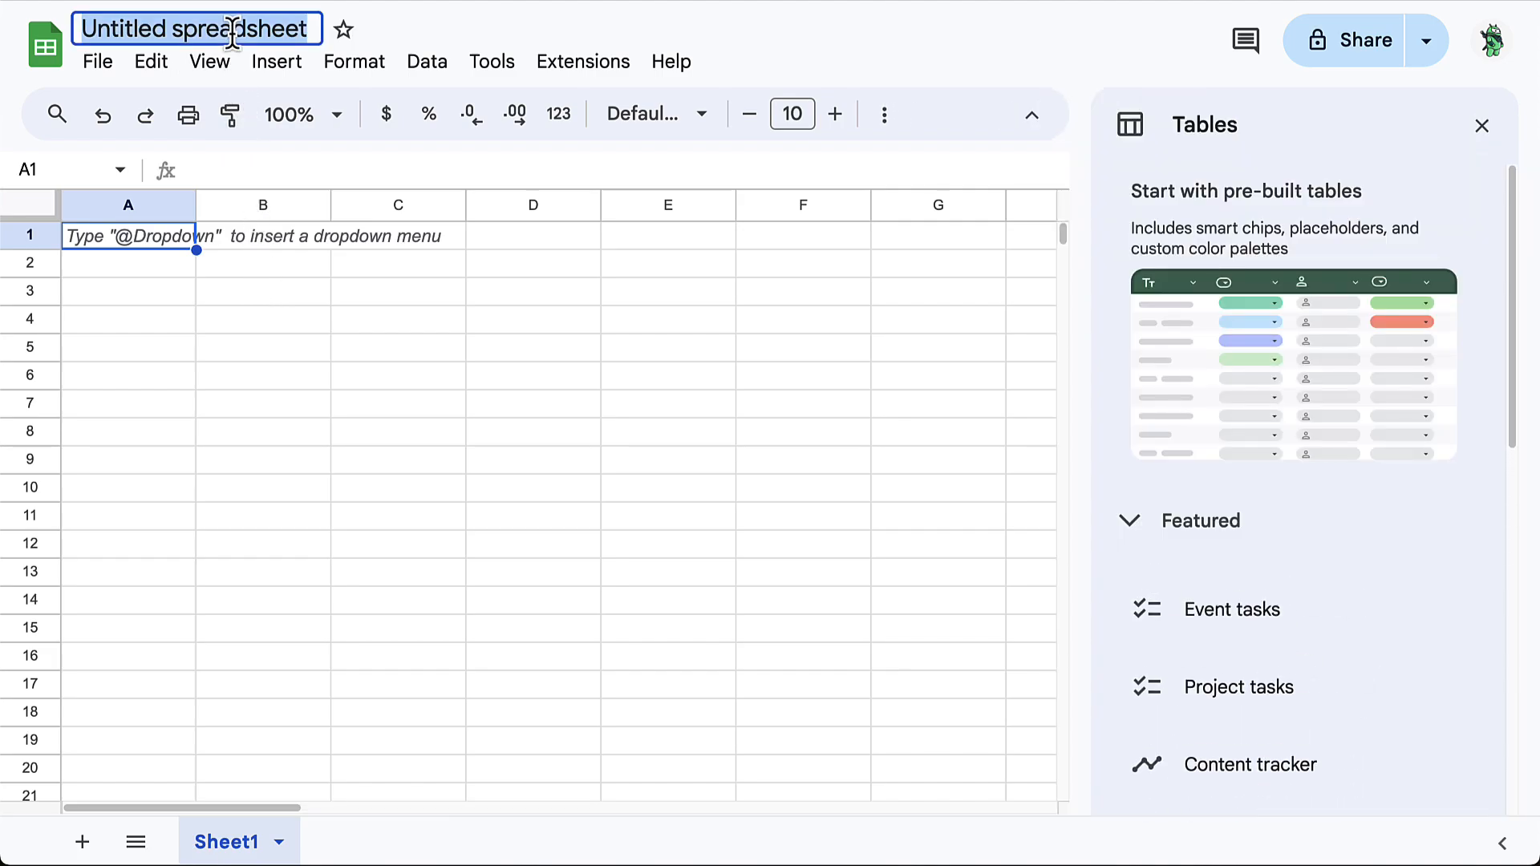
- Name the spreadsheet MySheet and enter headers 'key' in A1 and 'value' in B1
type("MySheet")
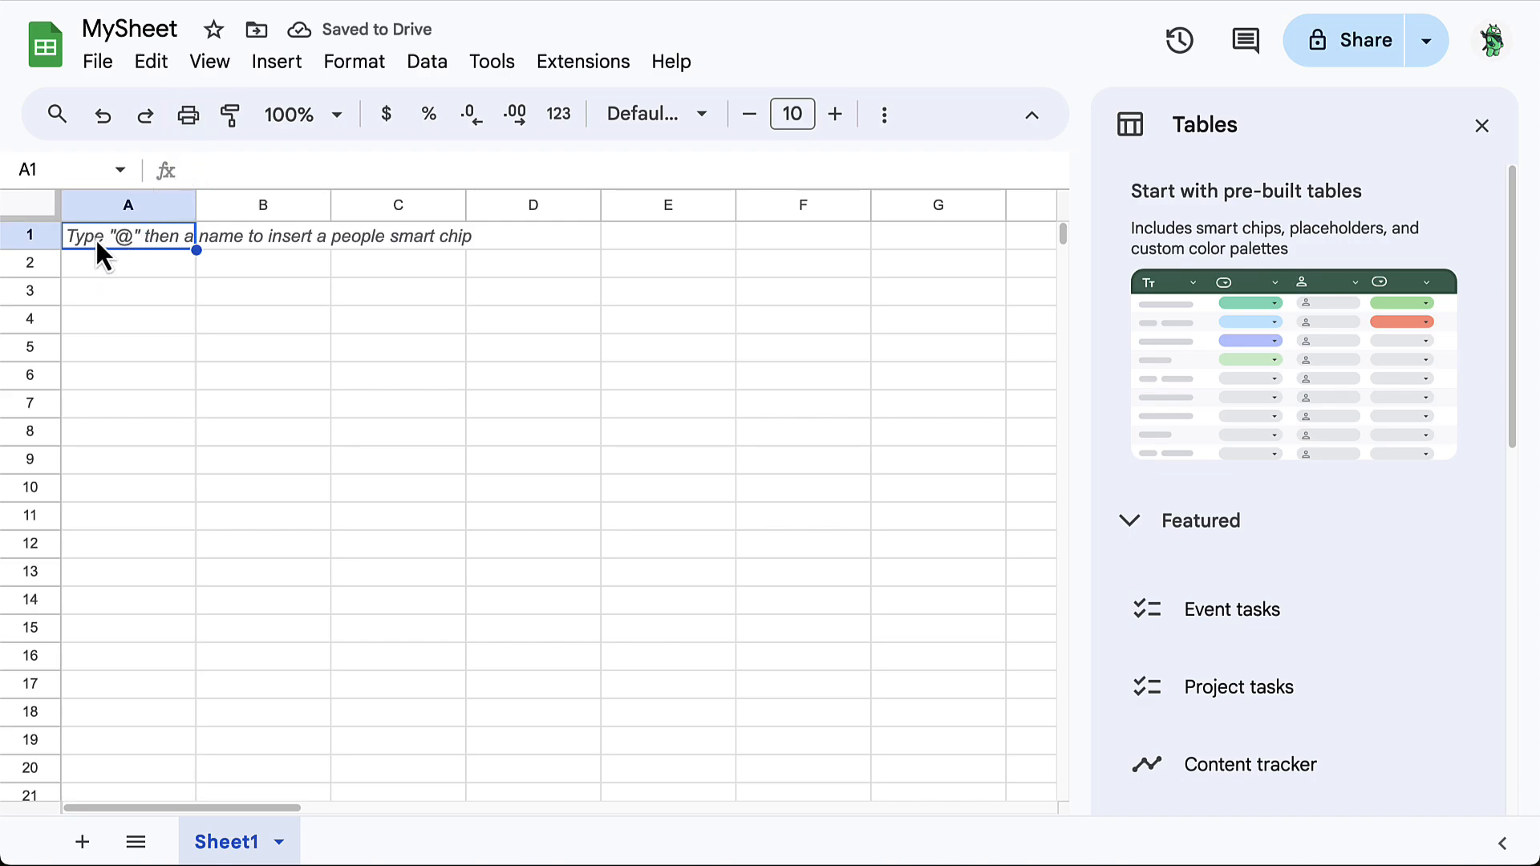
type("key")
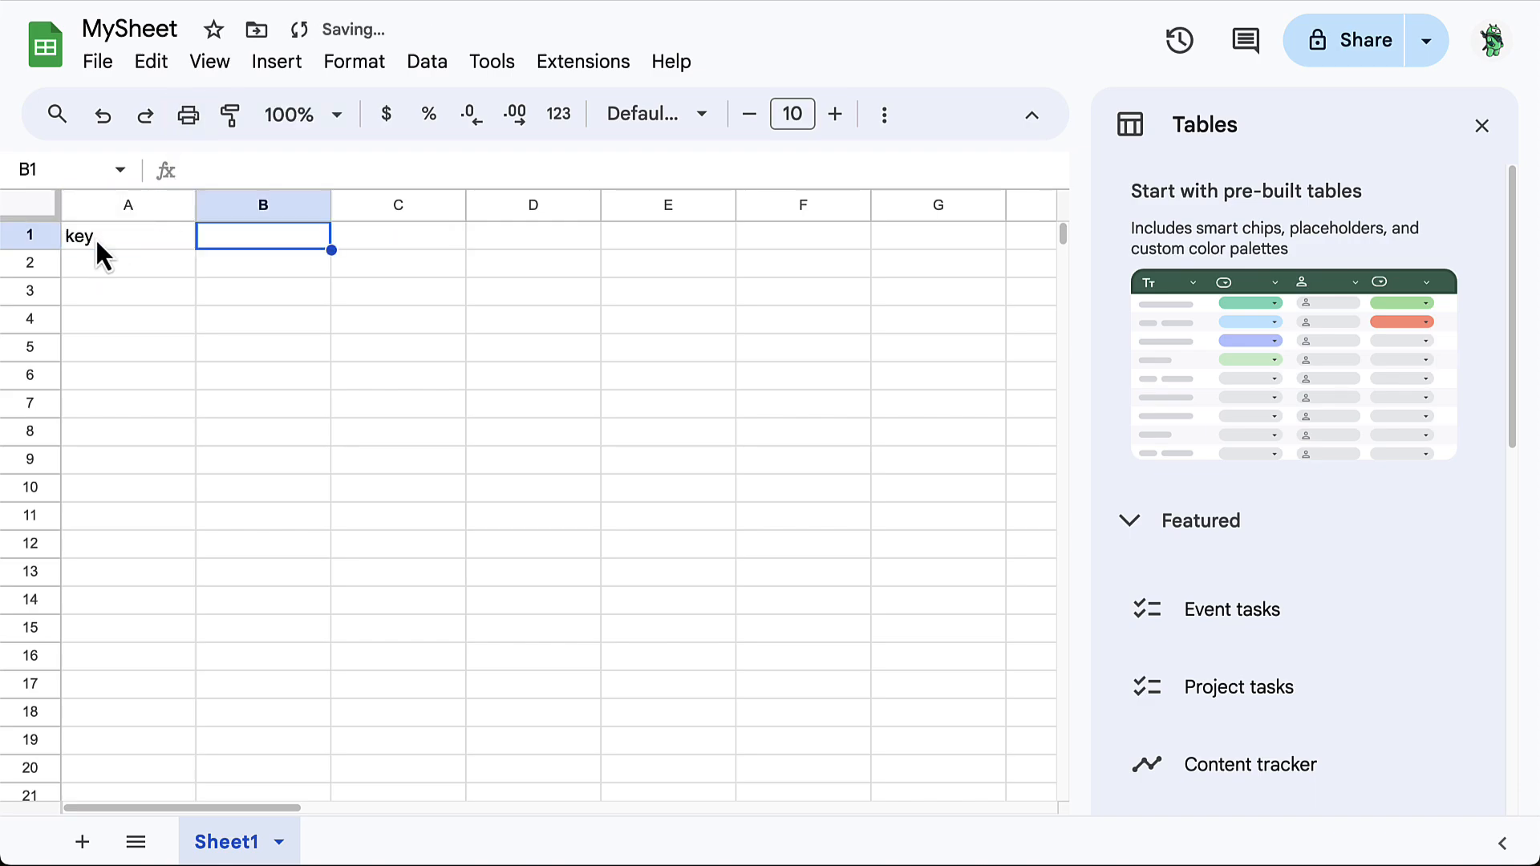
type("value")
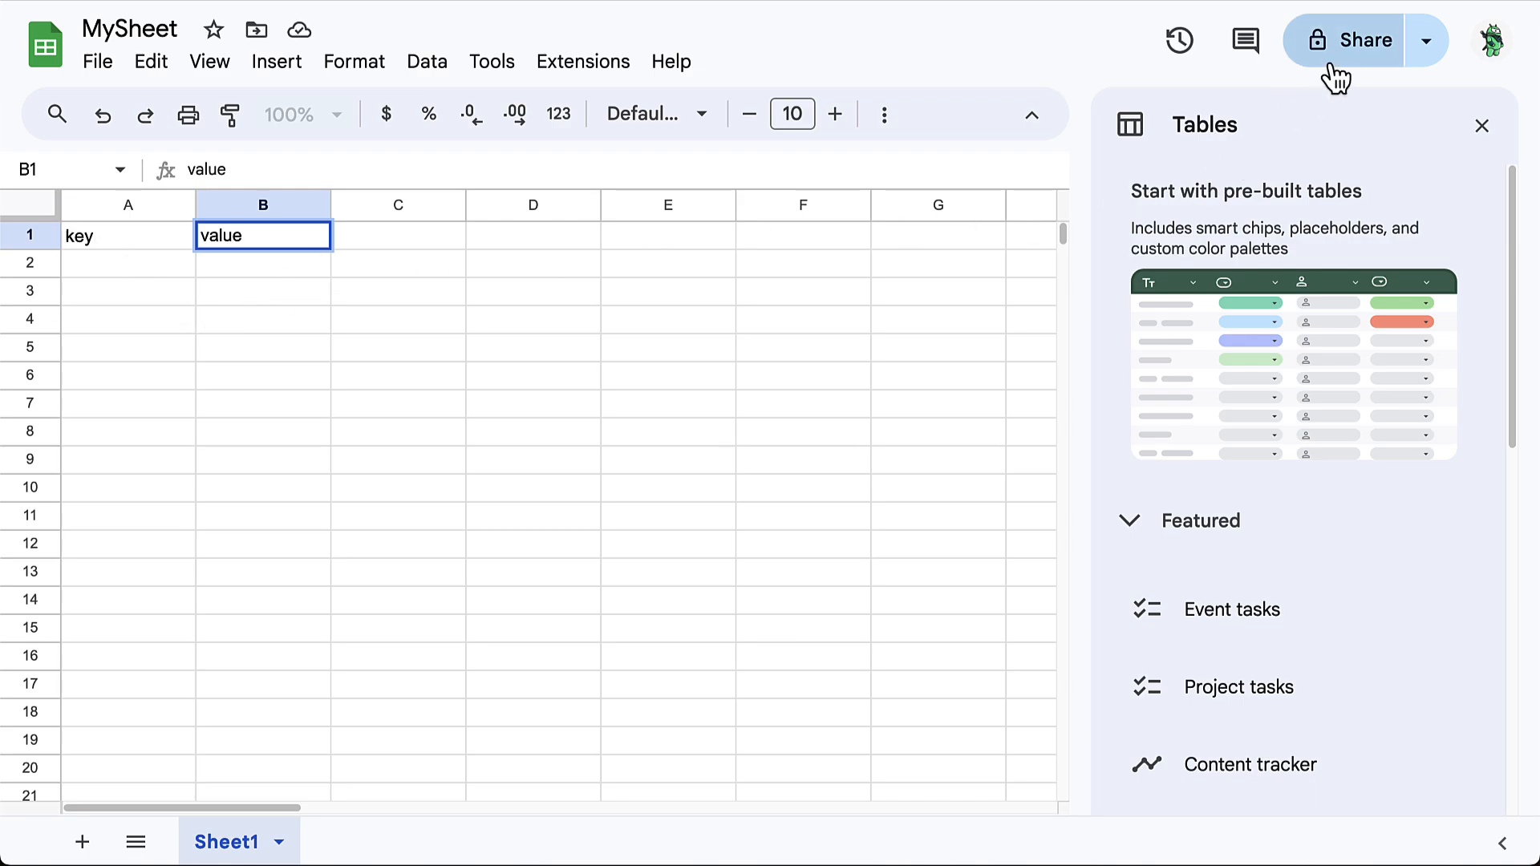
- Set MySheet's general access to Anyone with the link and copy its link
left_click(1347, 40)
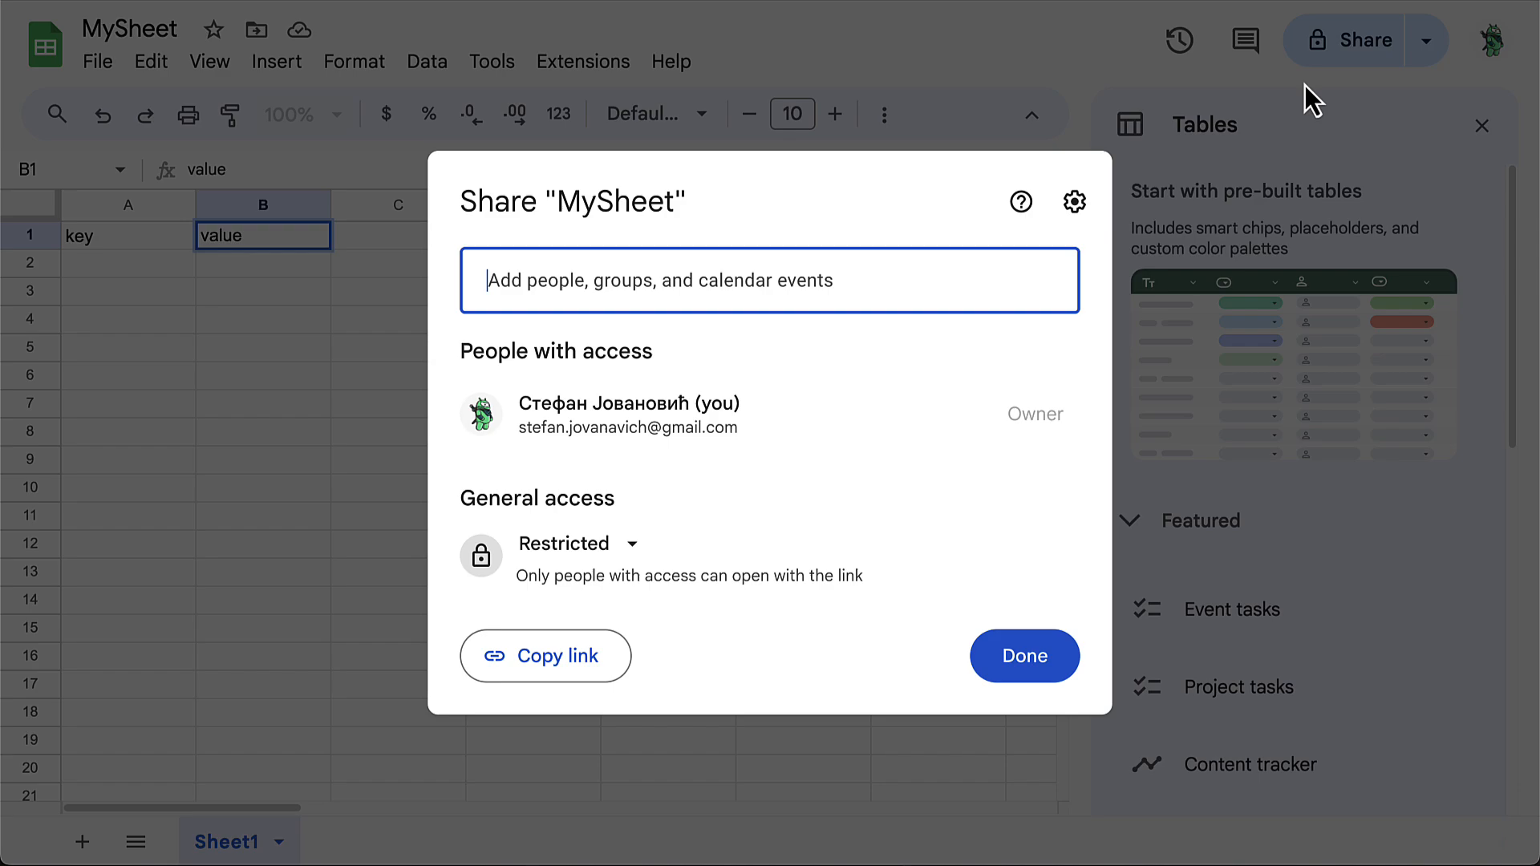
left_click(578, 543)
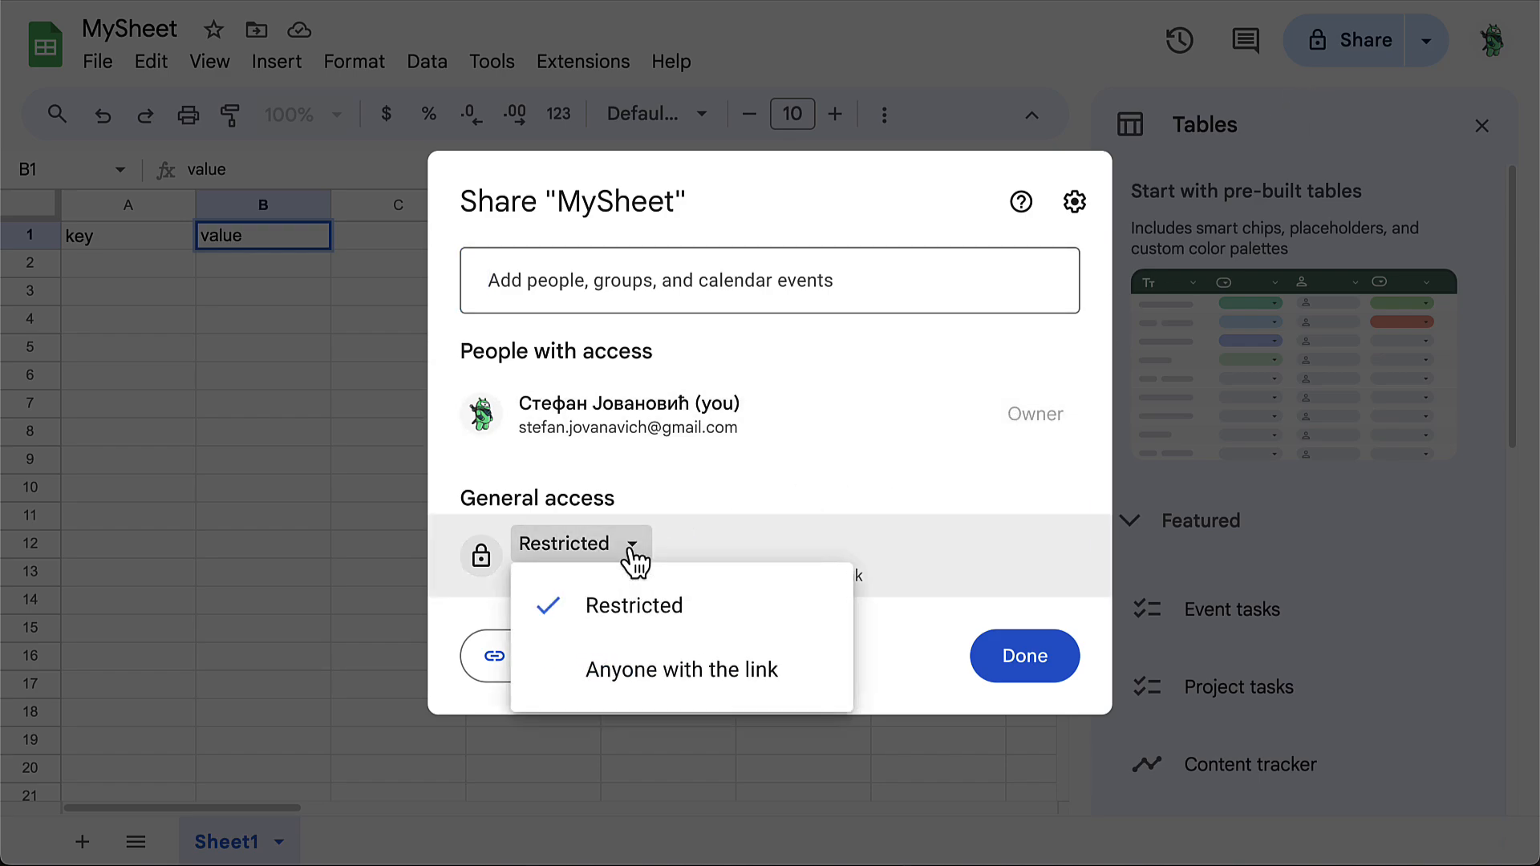
left_click(682, 669)
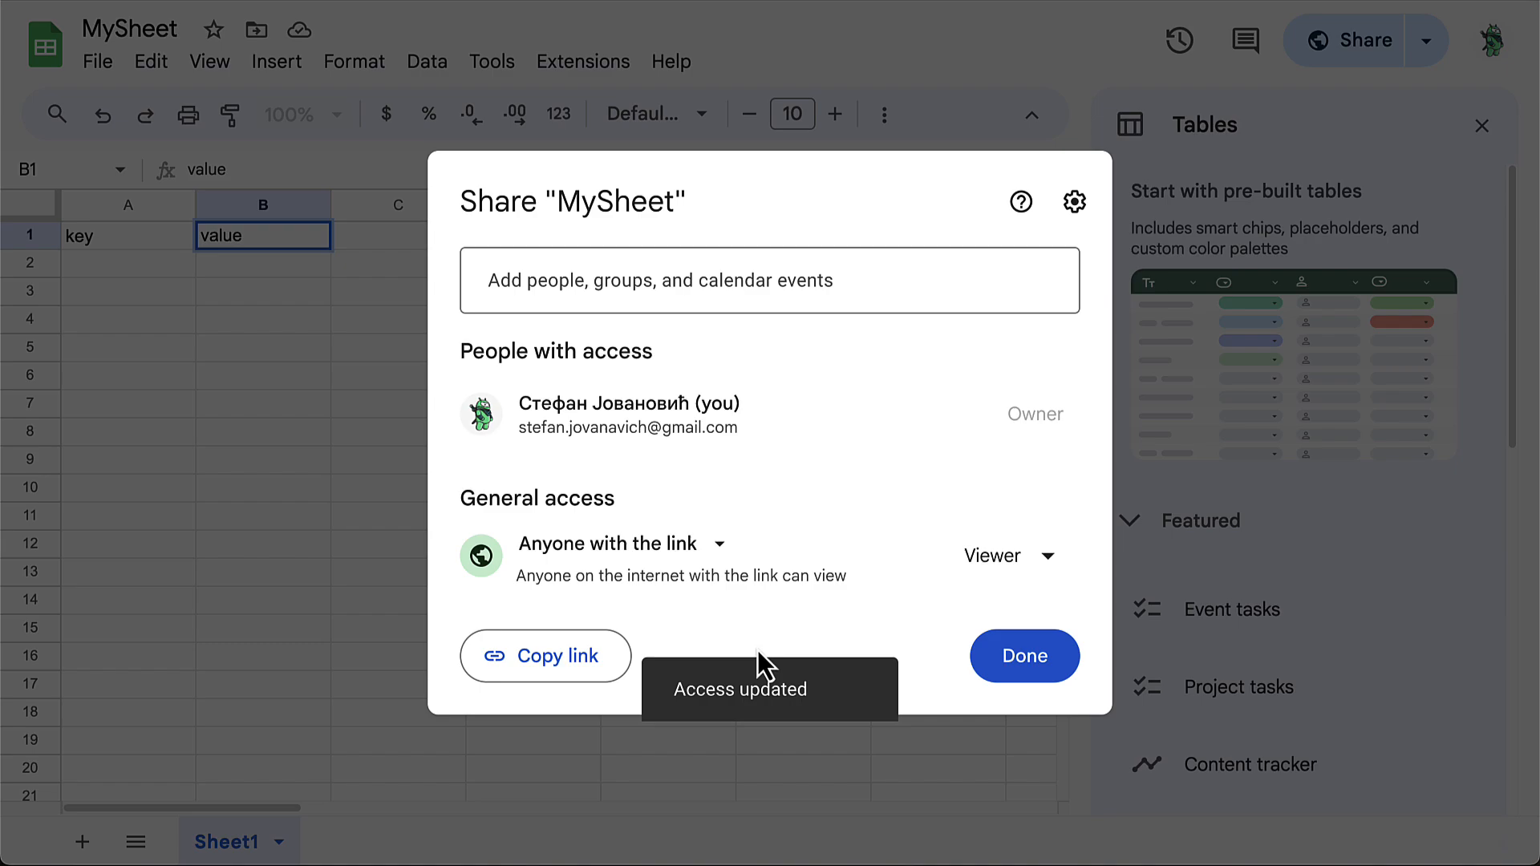
left_click(546, 656)
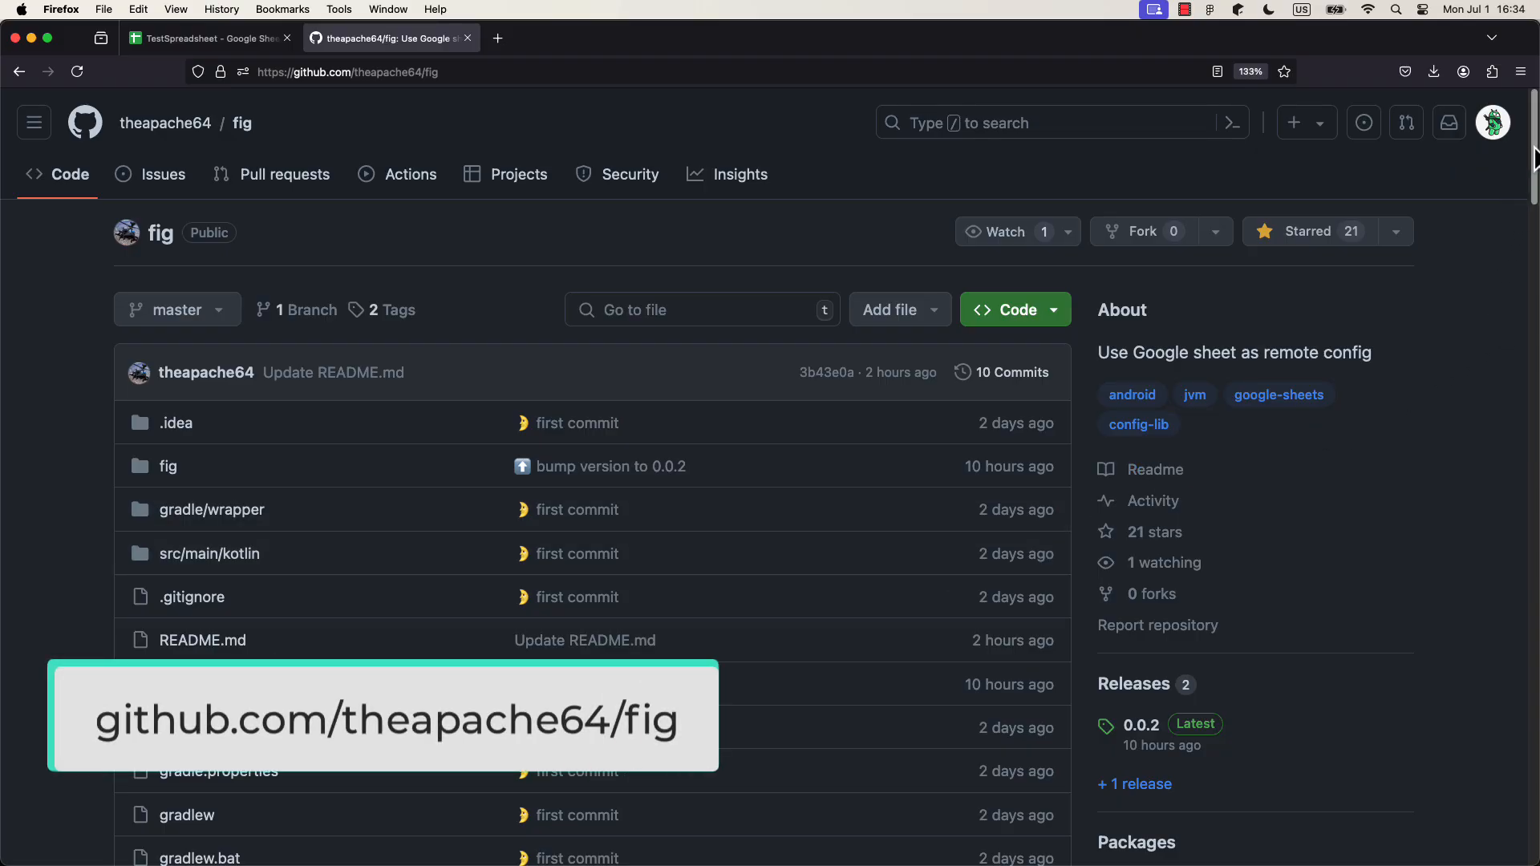
- Scroll the fig README to Add dependency and select the maven jitpack.io line
scroll("down", 3)
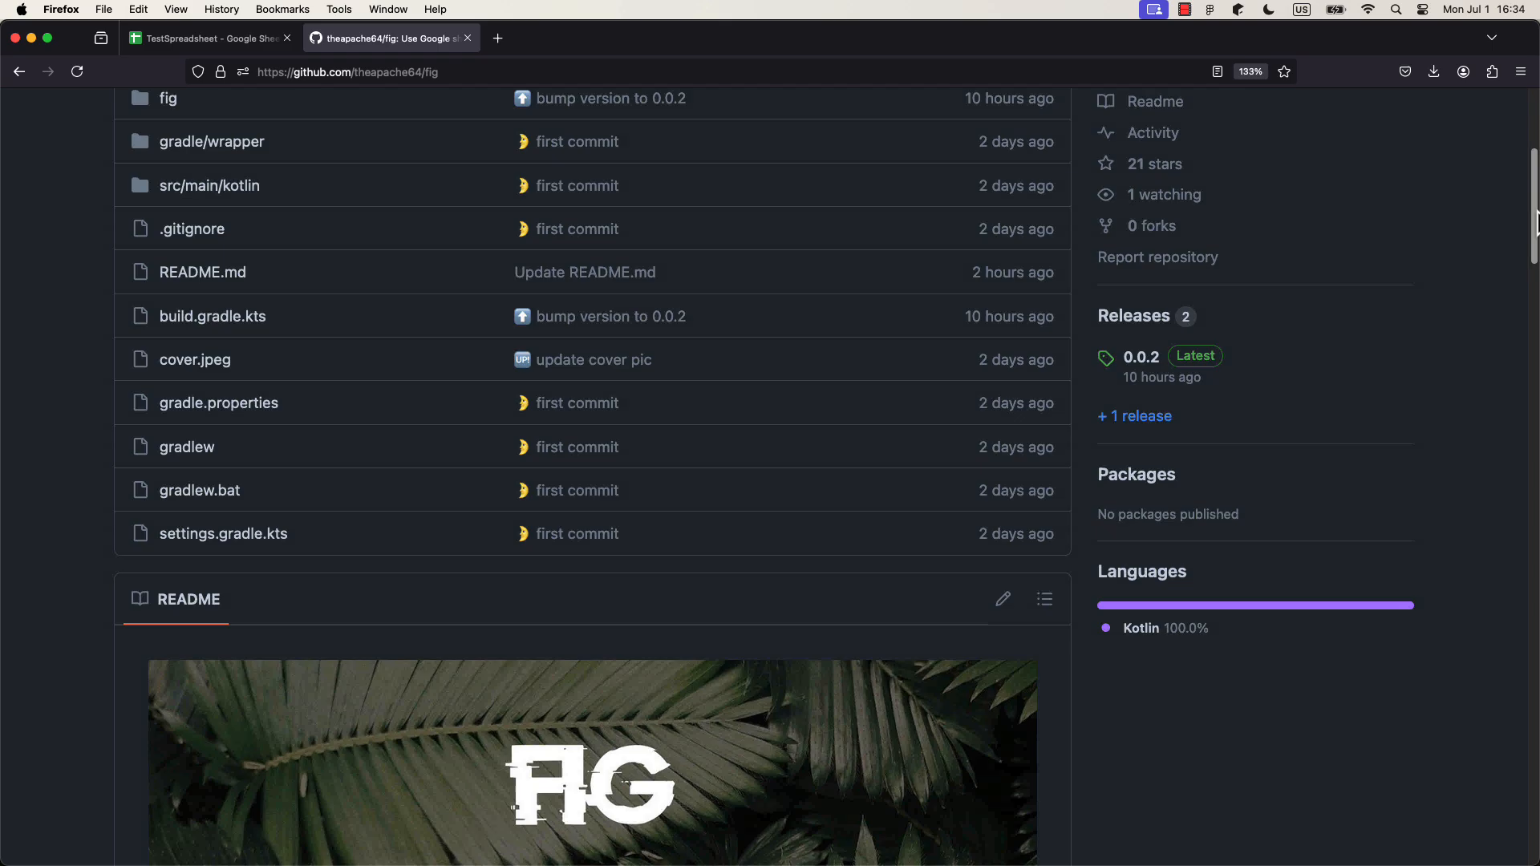
scroll("down", 3)
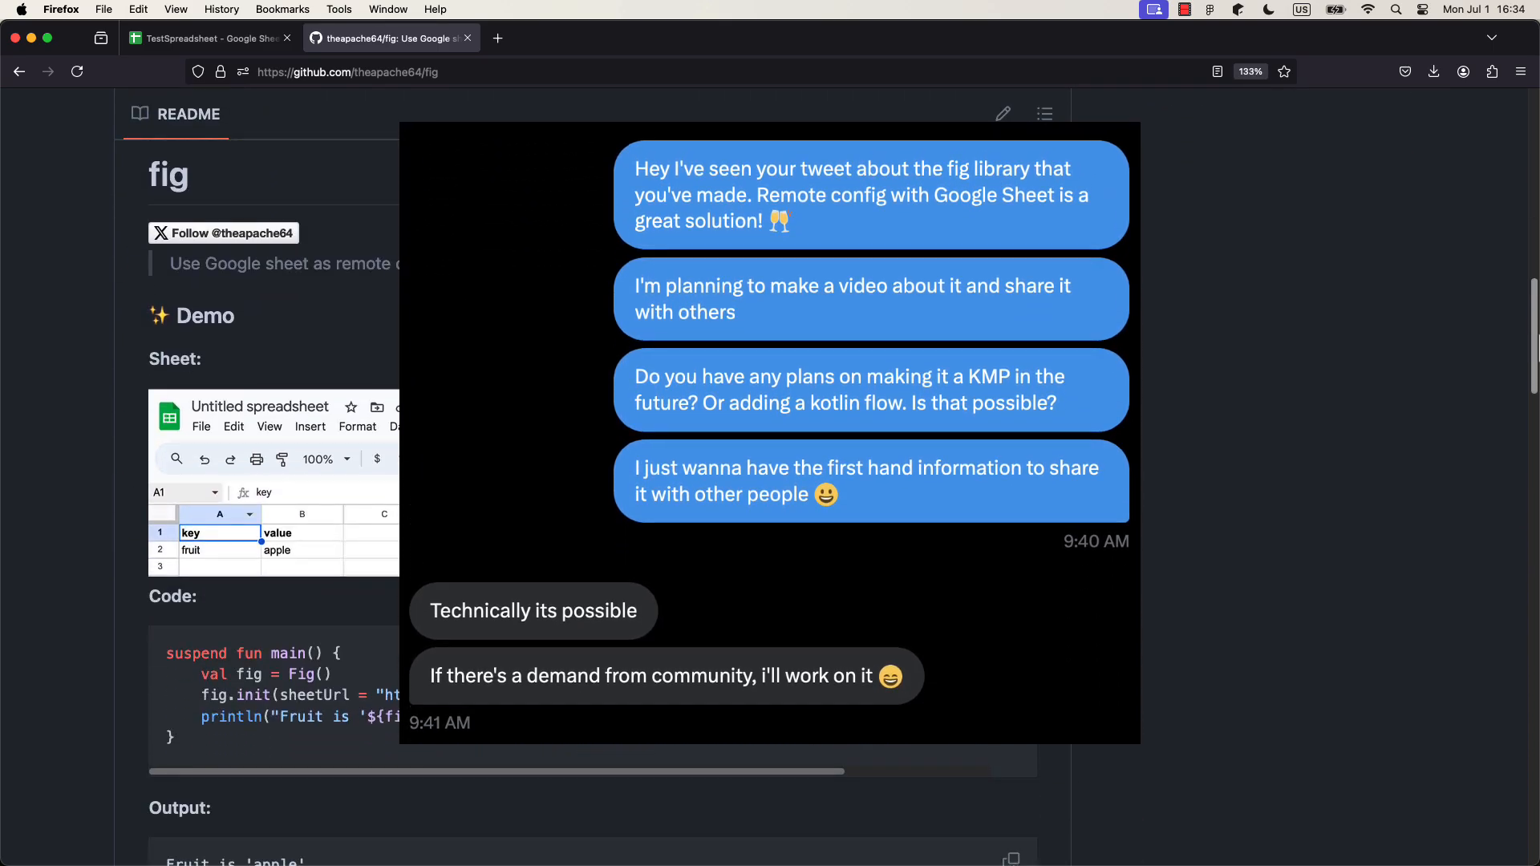
scroll("down", 3)
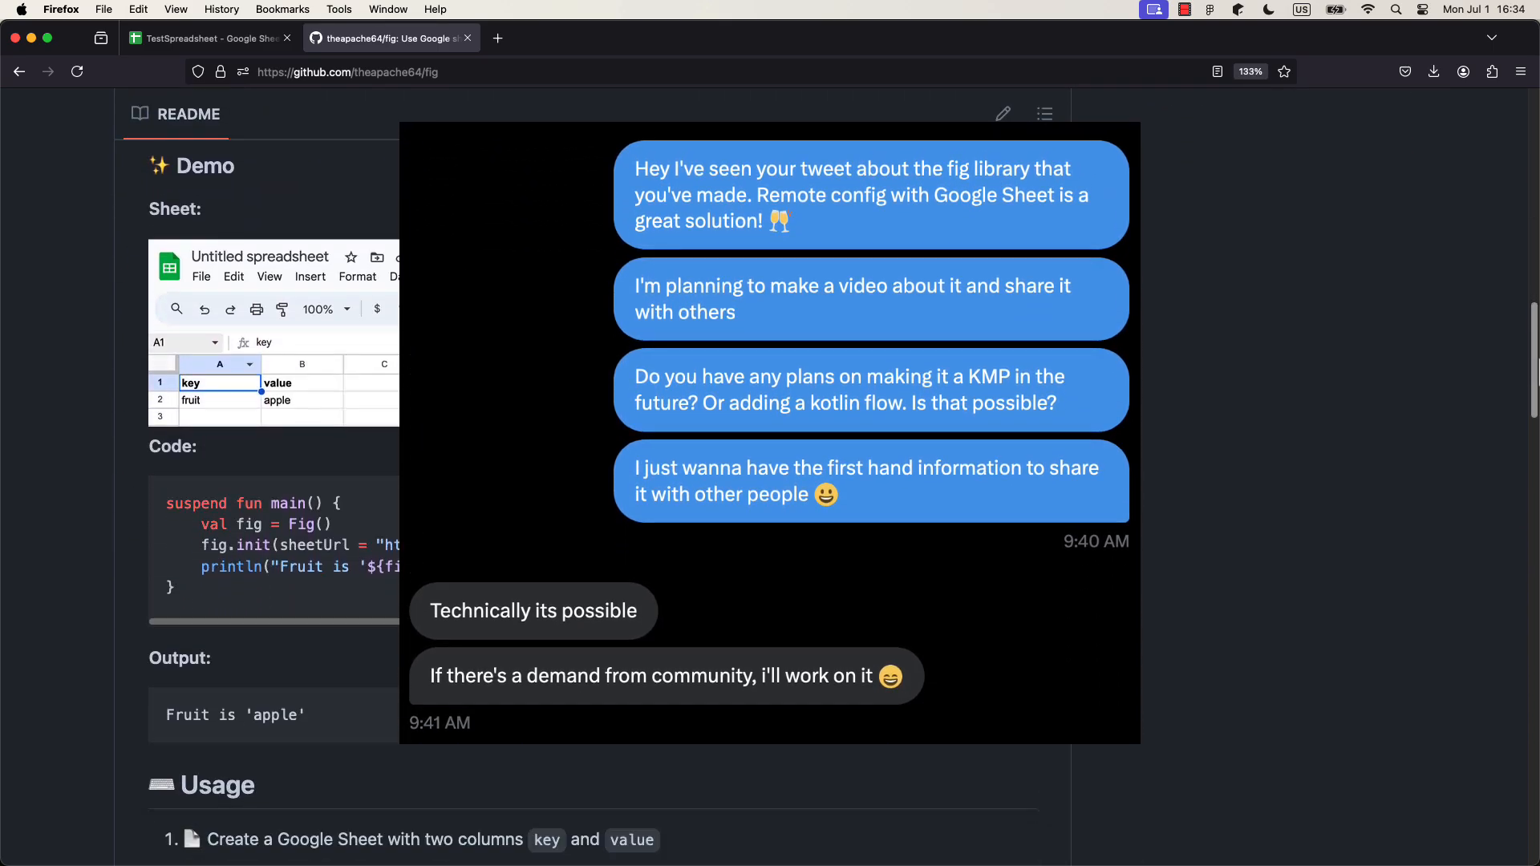
scroll("down", 3)
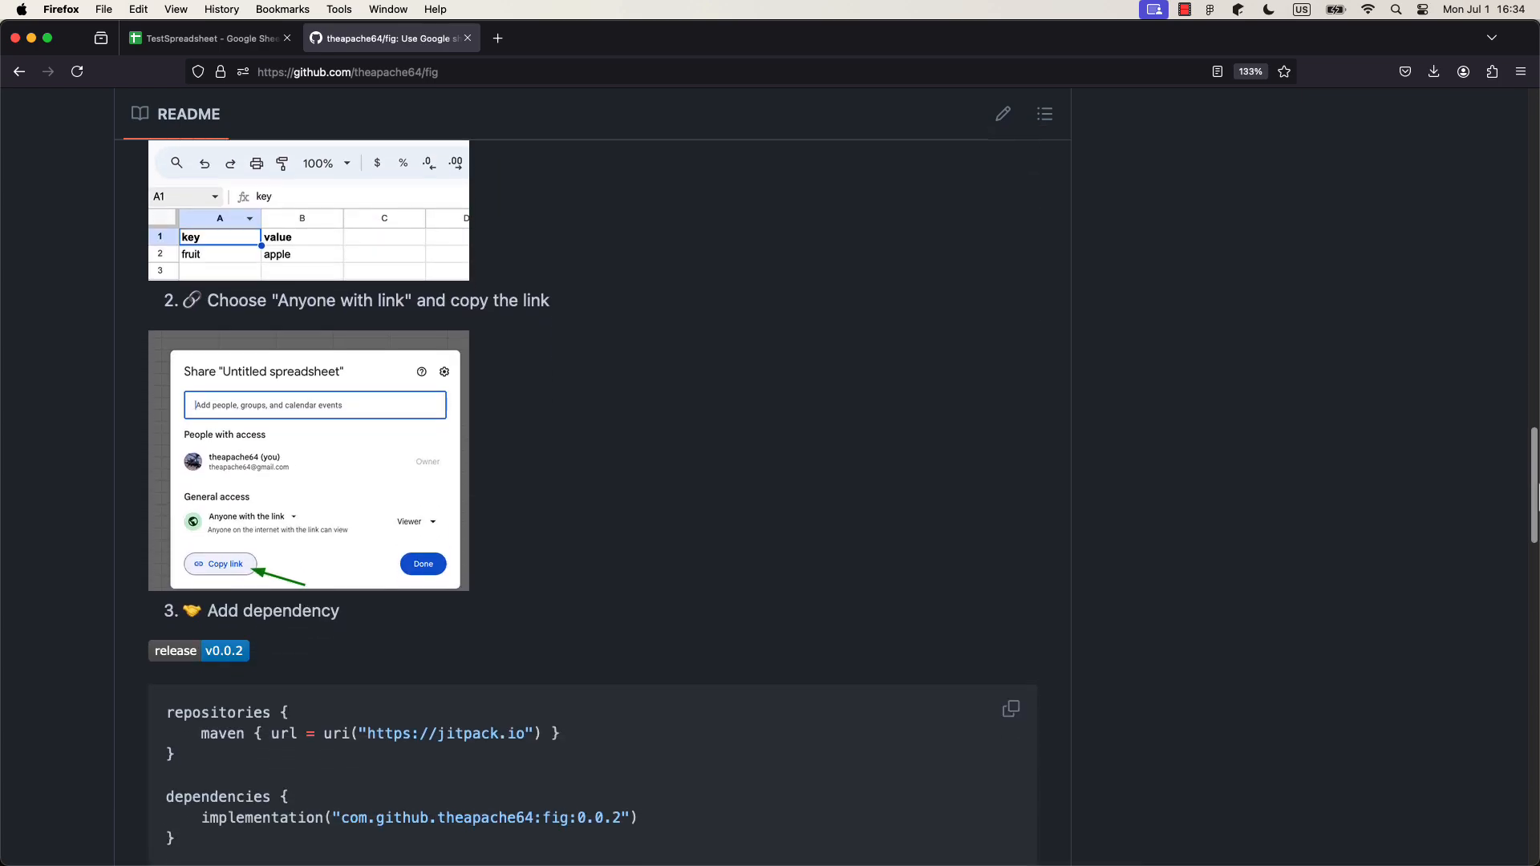
scroll("down", 3)
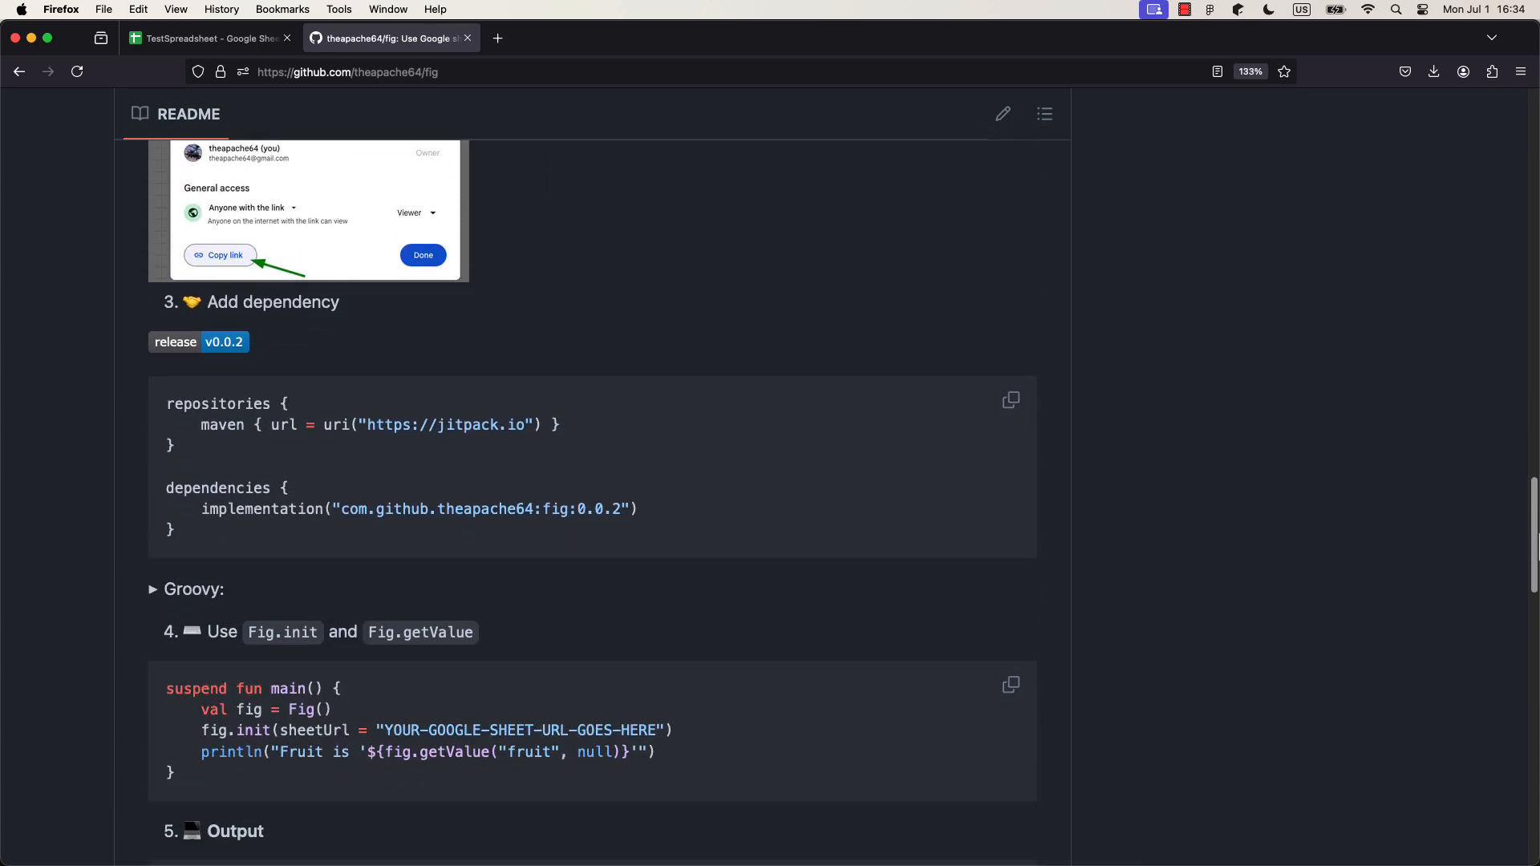
left_click_drag(200, 424, 533, 424)
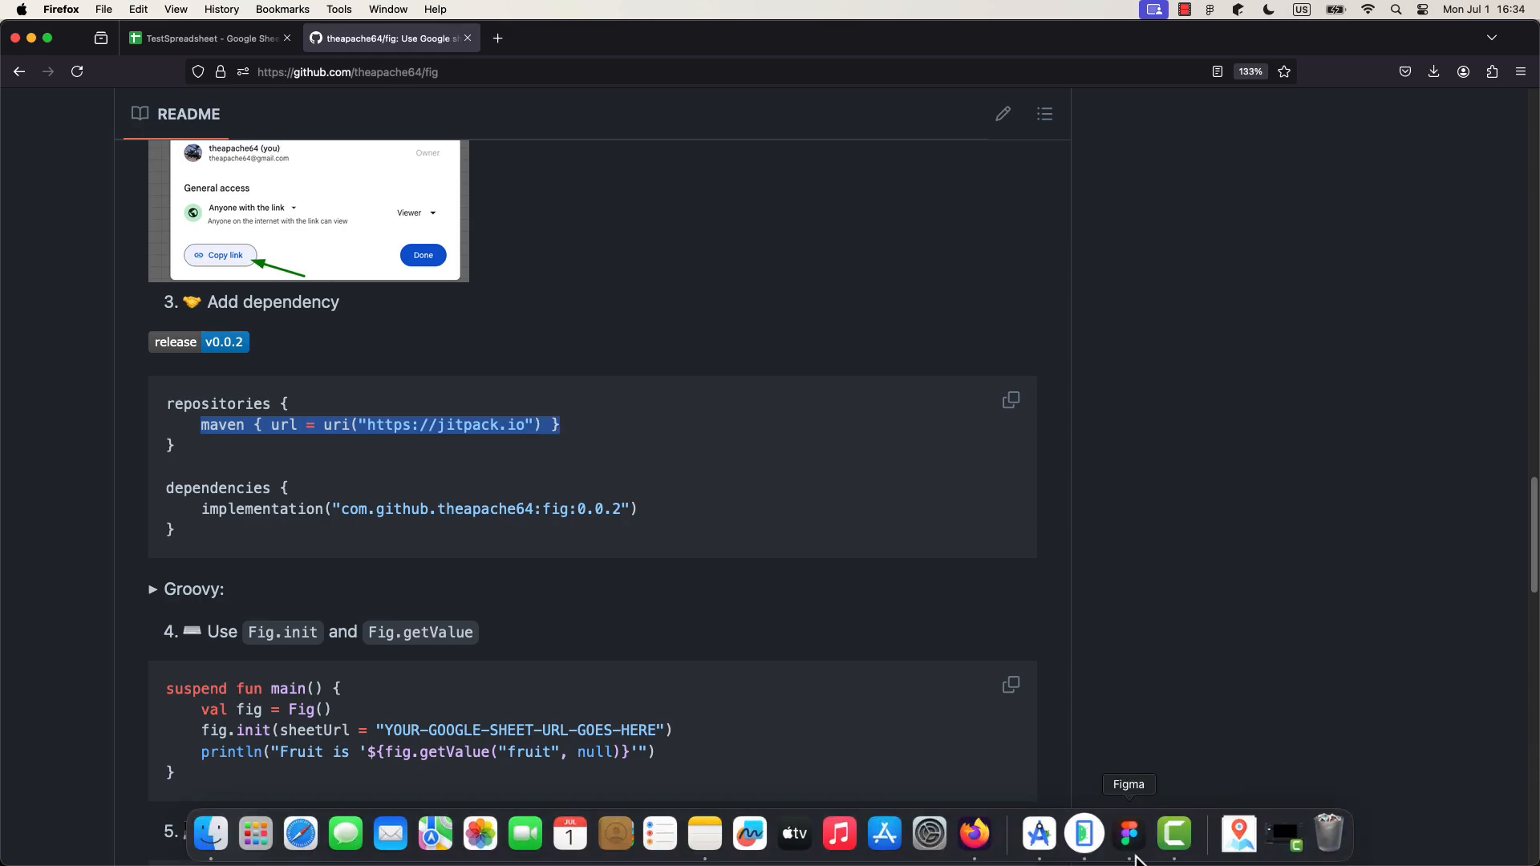
left_click(1084, 834)
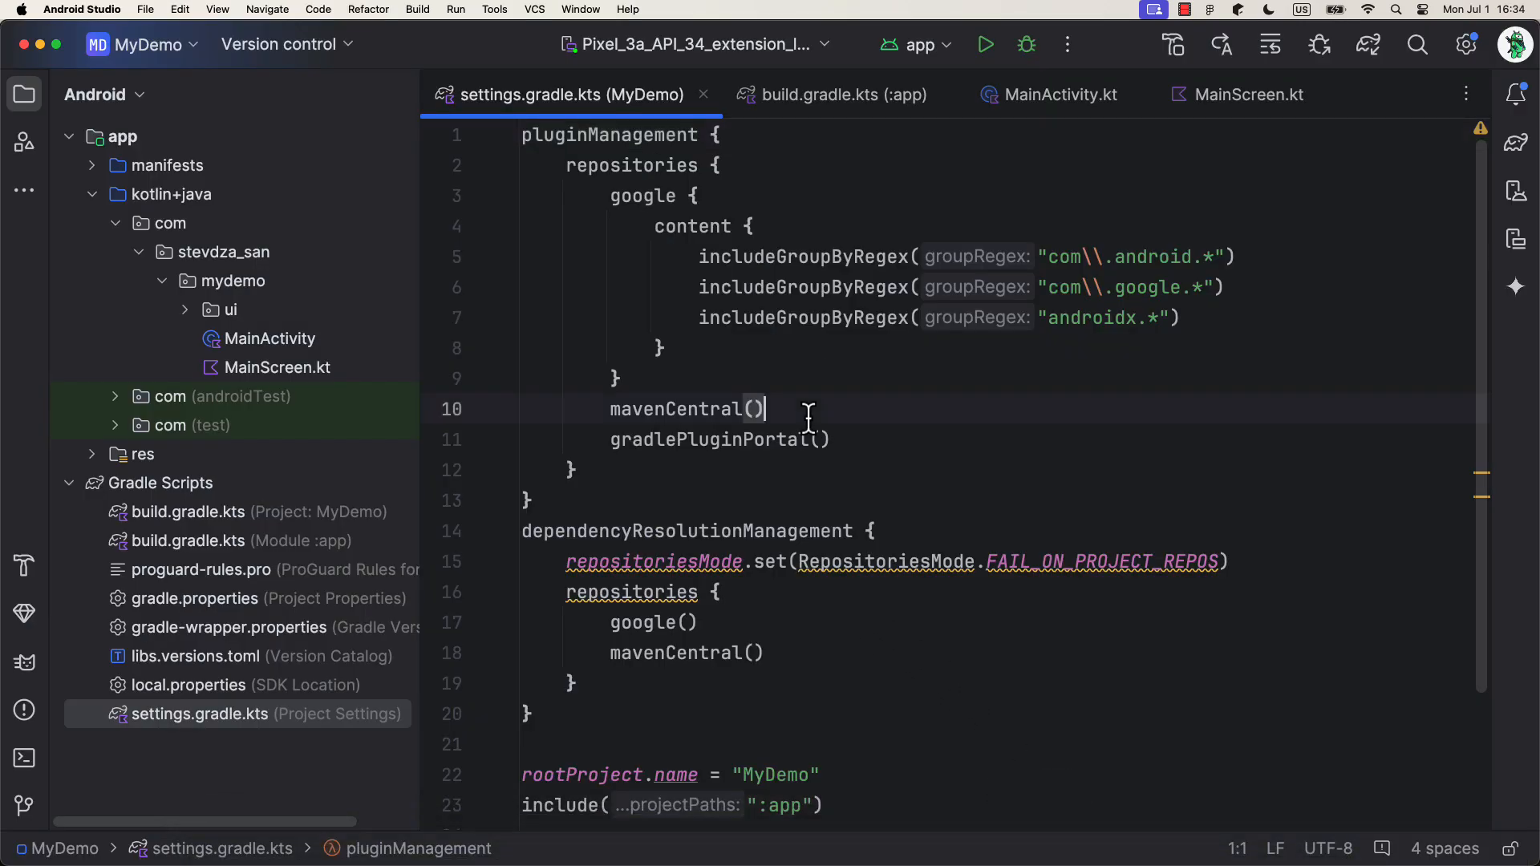
type("maven { url = uri(\"https://jitpack.io\") }")
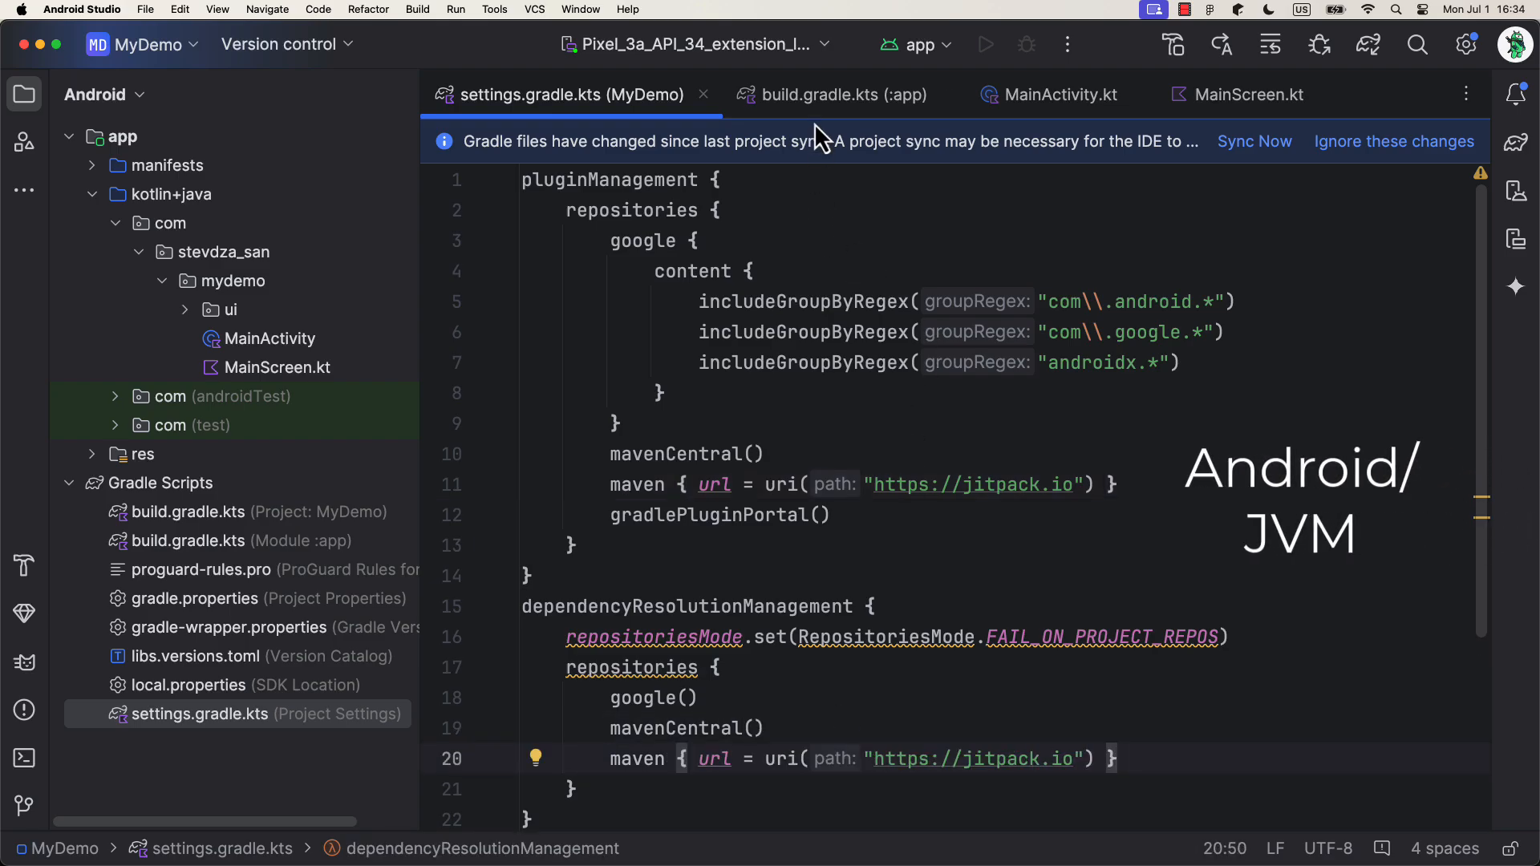
left_click(840, 95)
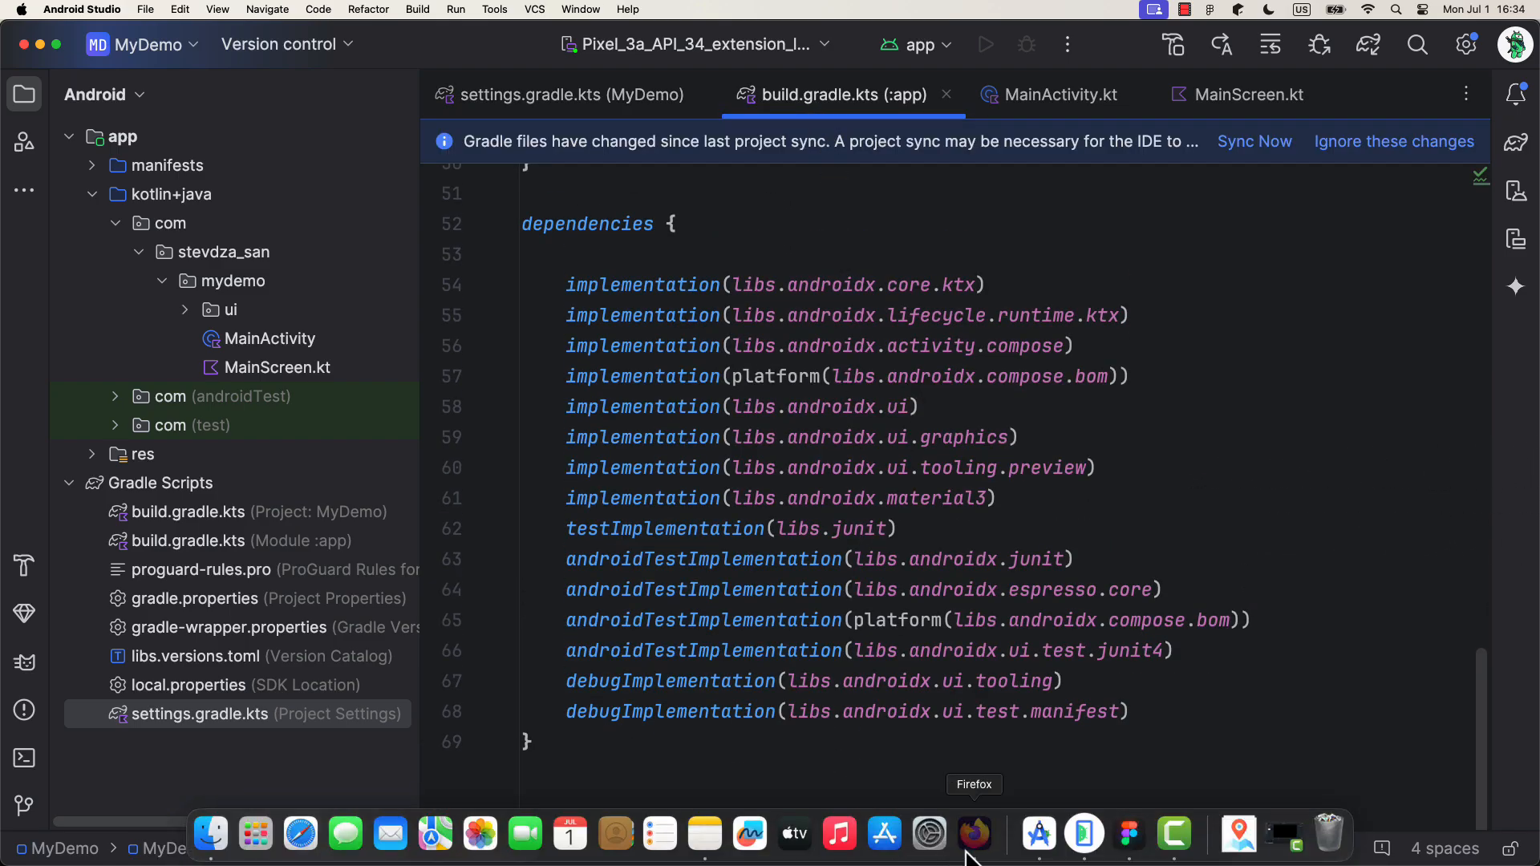
left_click(972, 835)
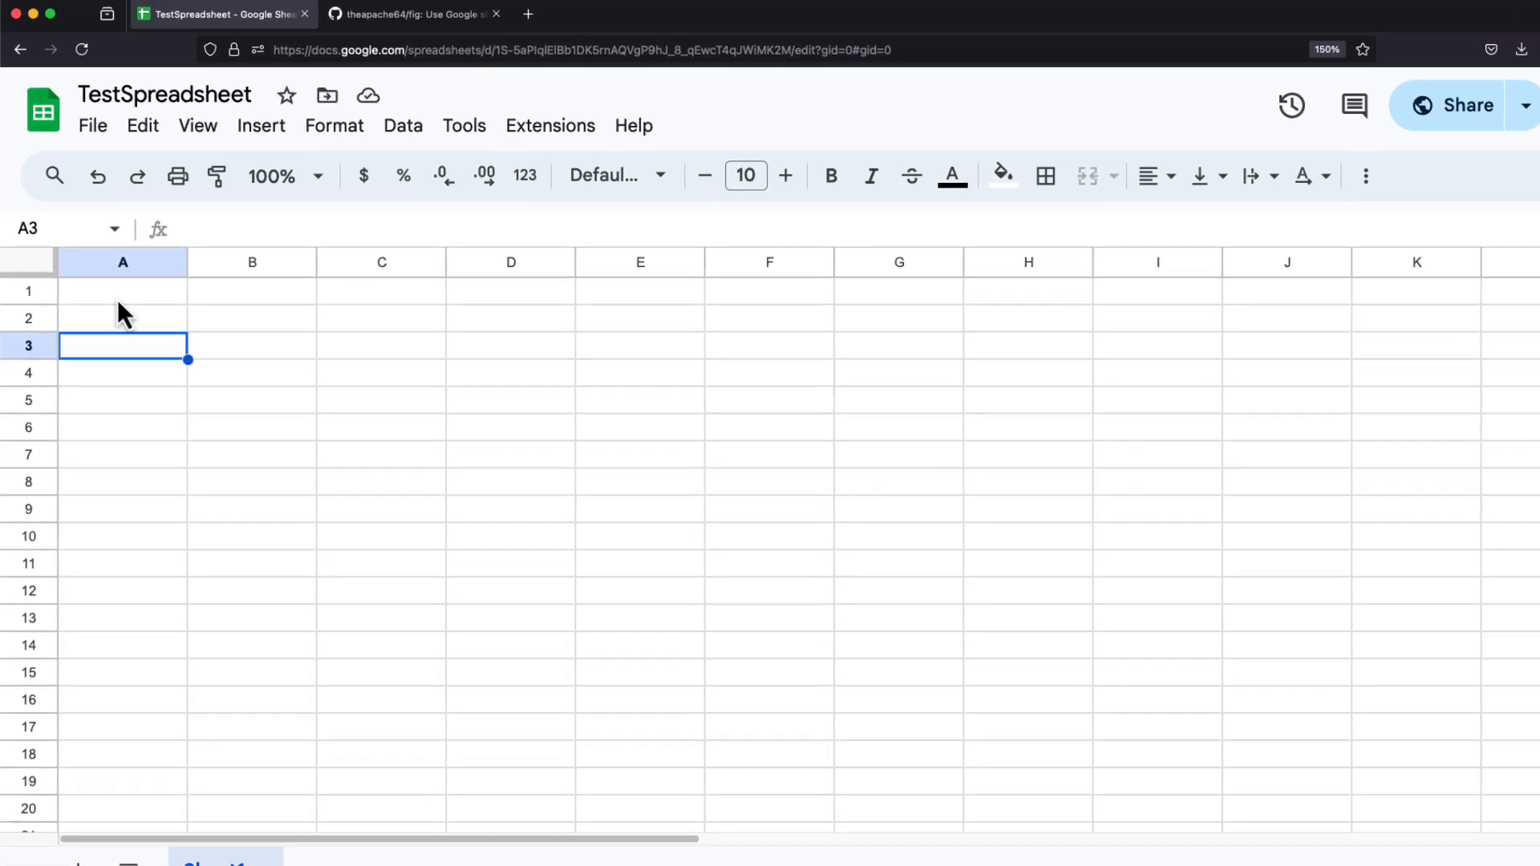
- Enter 'key' and 'value' headers, then 'season' and 'Winter' in row 2
type("ke")
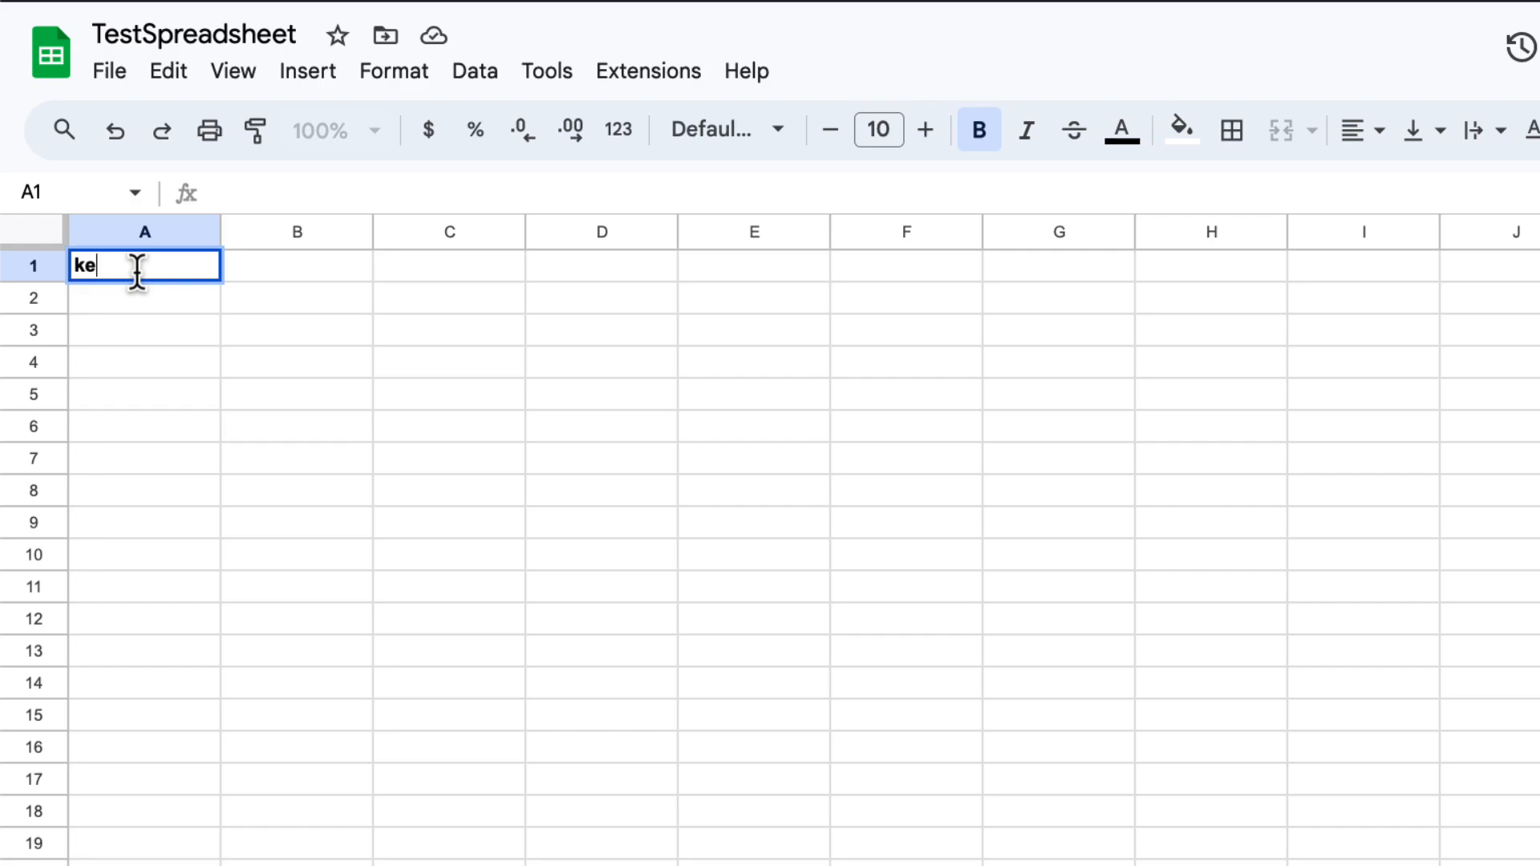
type("value")
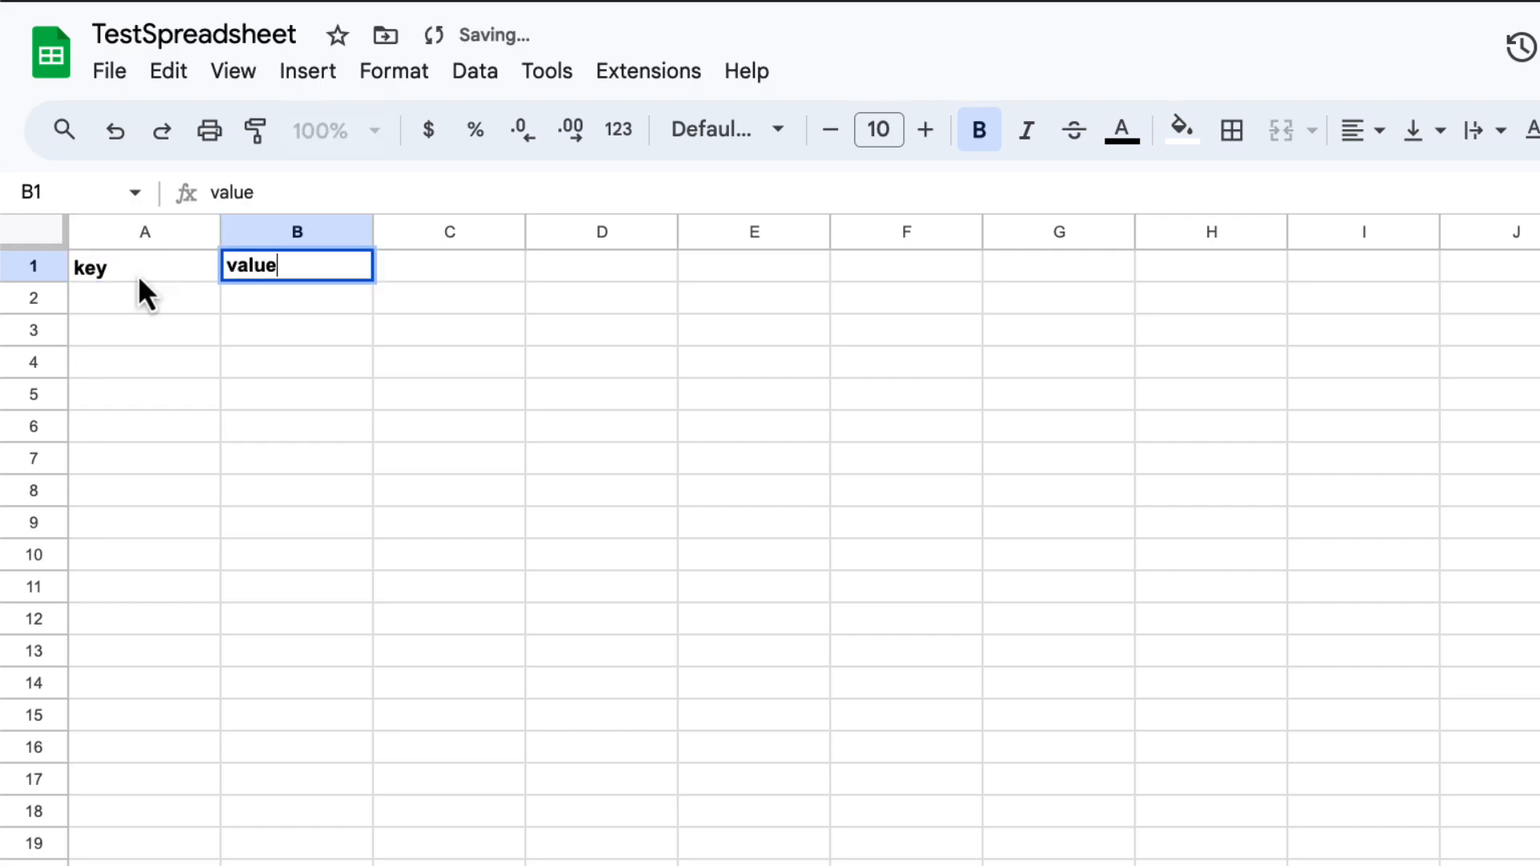
type("seas")
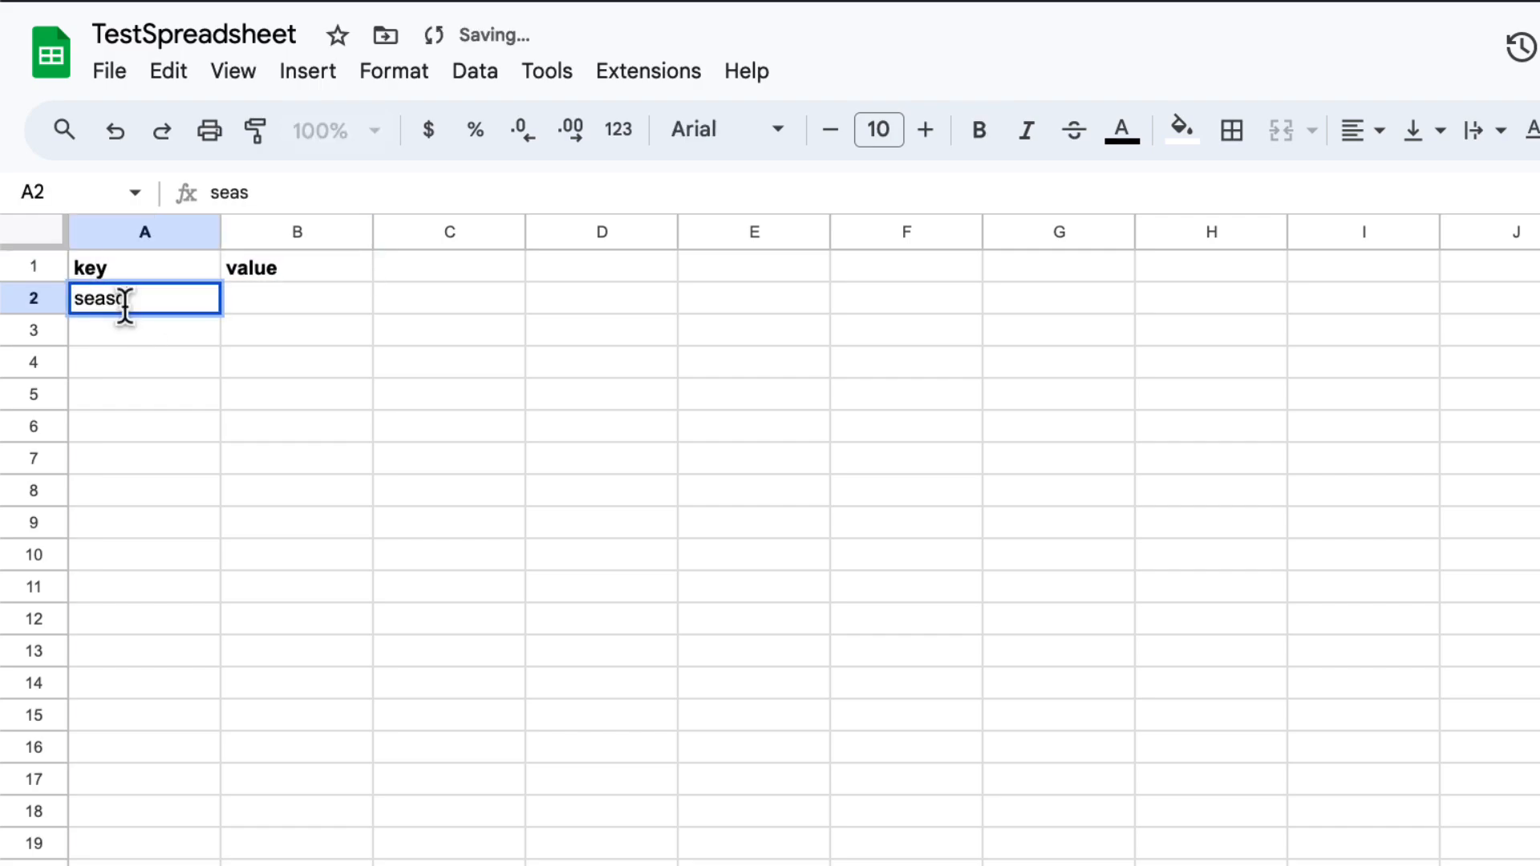
type("Winter")
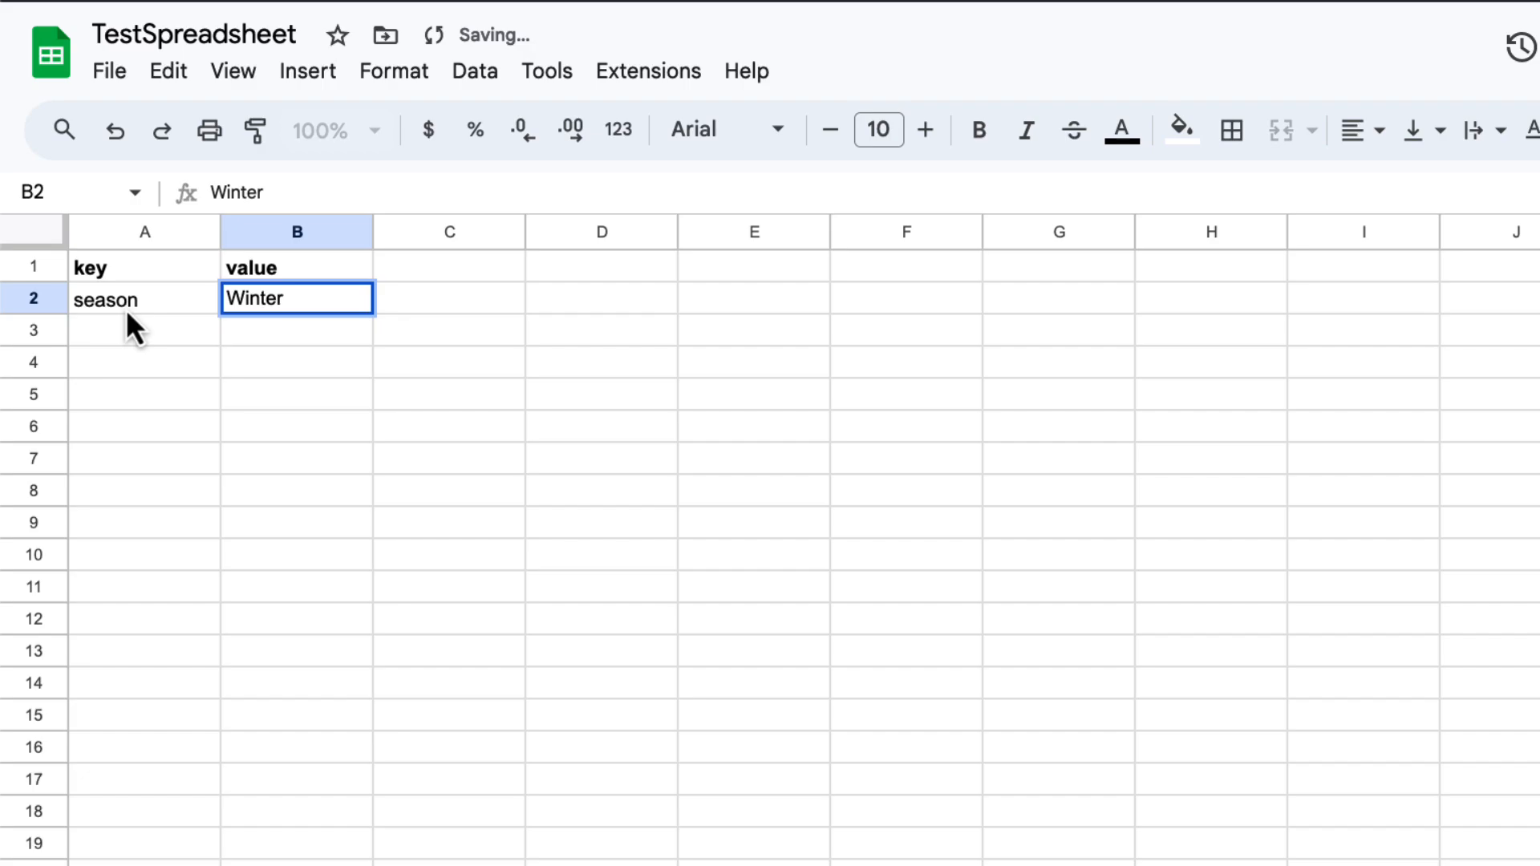
mouse_move(137, 366)
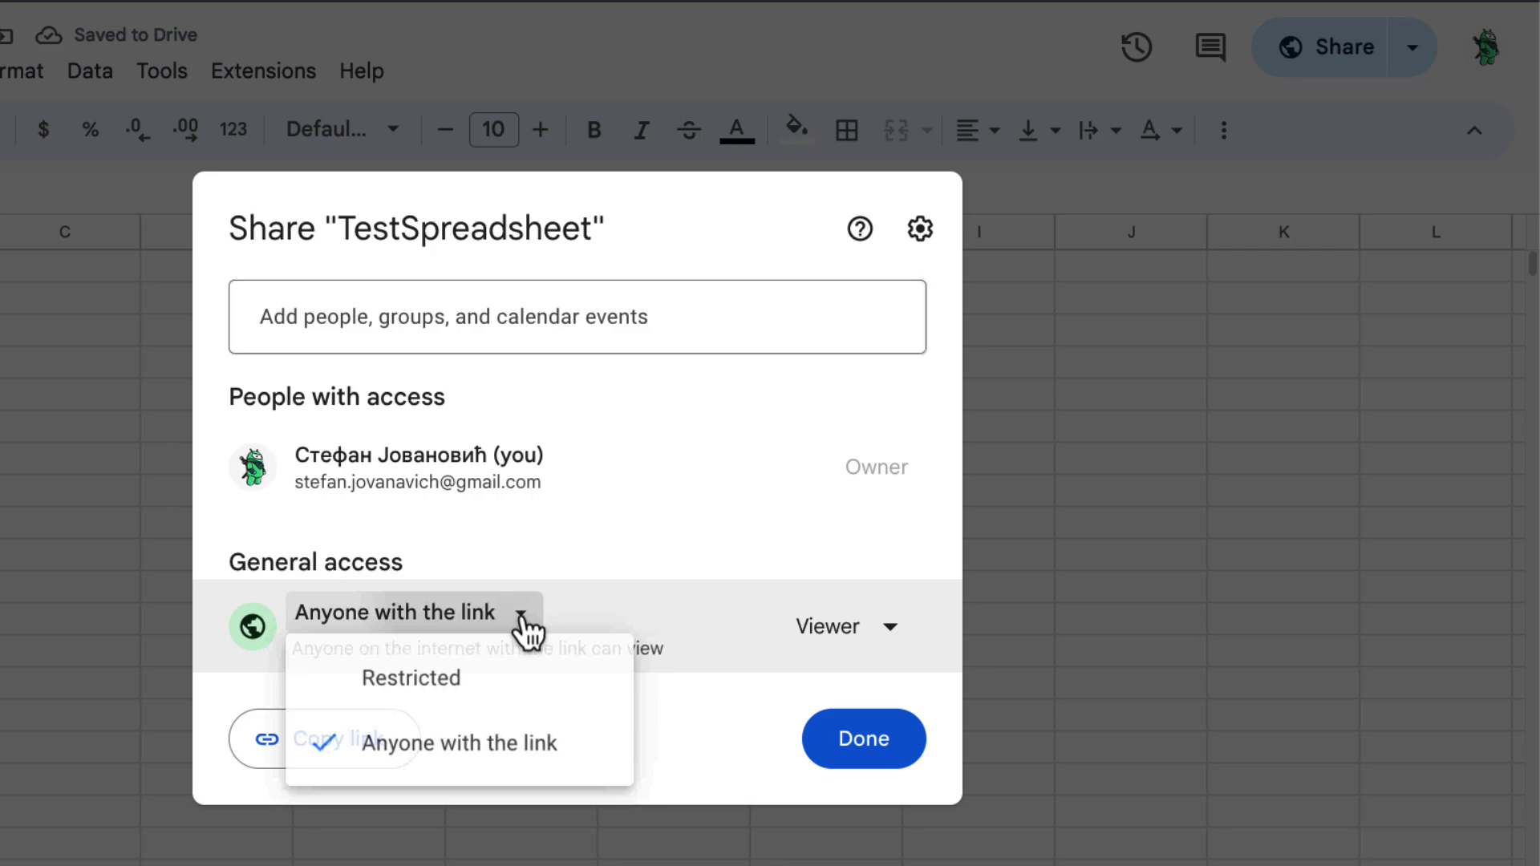
- Keep TestSpreadsheet viewable by anyone with the link, copy the link, and close sharing
left_click(458, 743)
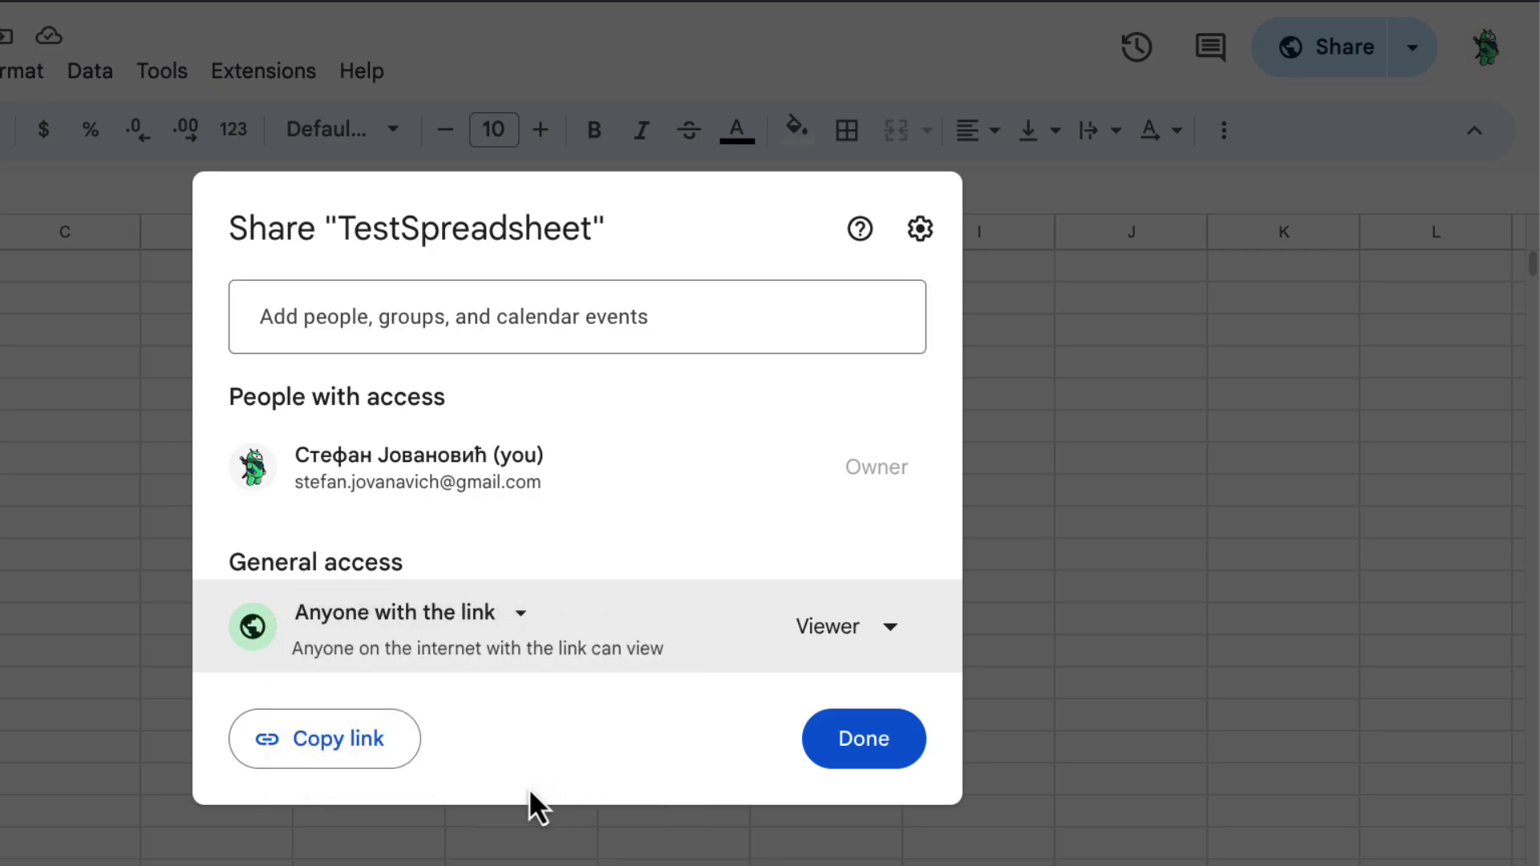
left_click(325, 739)
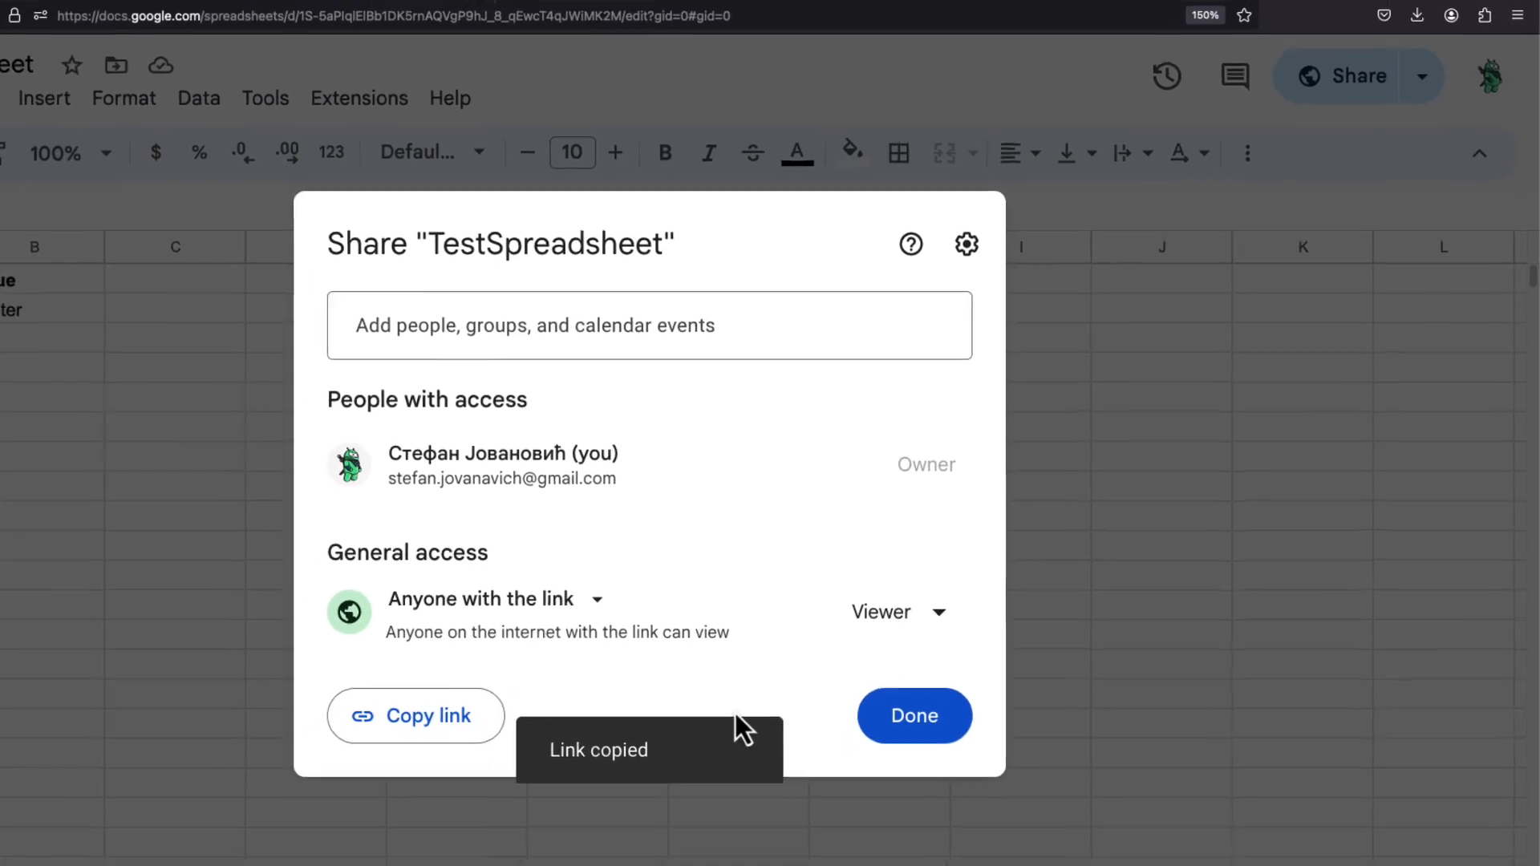
left_click(913, 715)
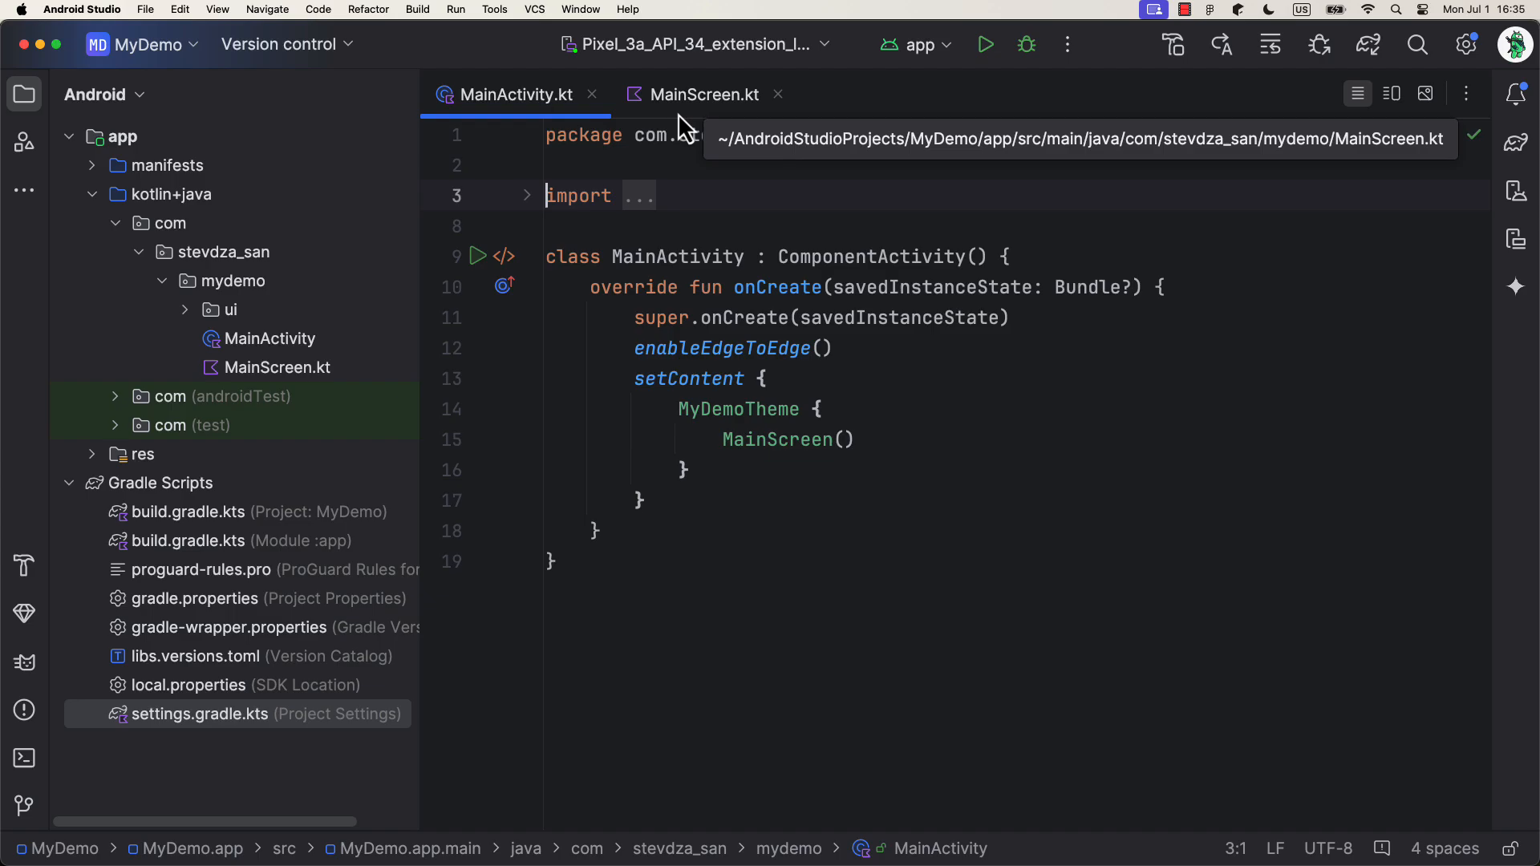
- In MainScreen.kt, add season state (Season.Summer), a remembered Fig, and accept the INTERNET permission
left_click(704, 95)
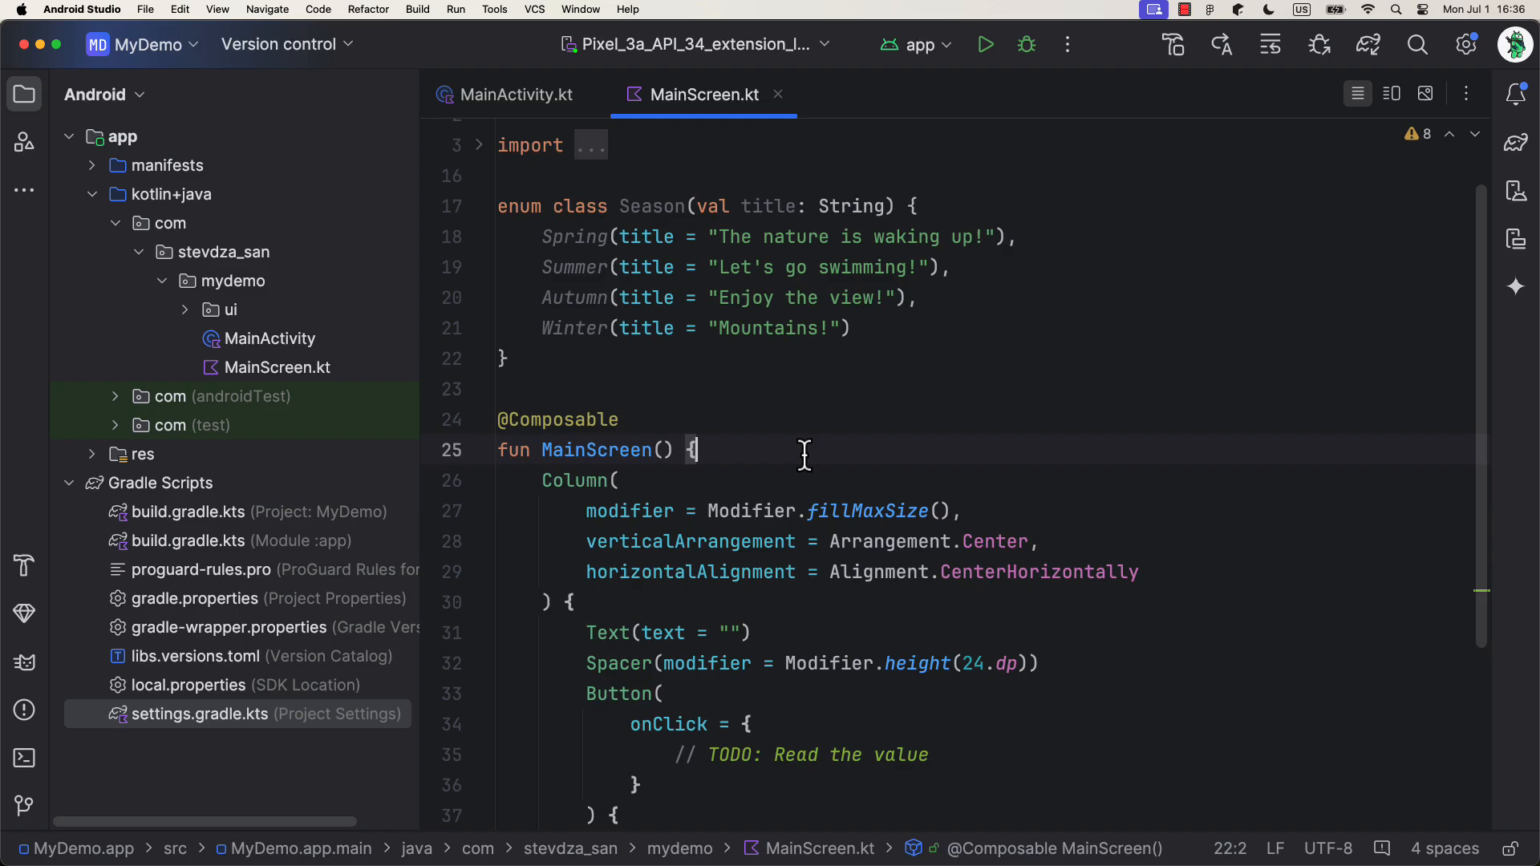
type("var season by remember {")
type("mutableStateOf(")
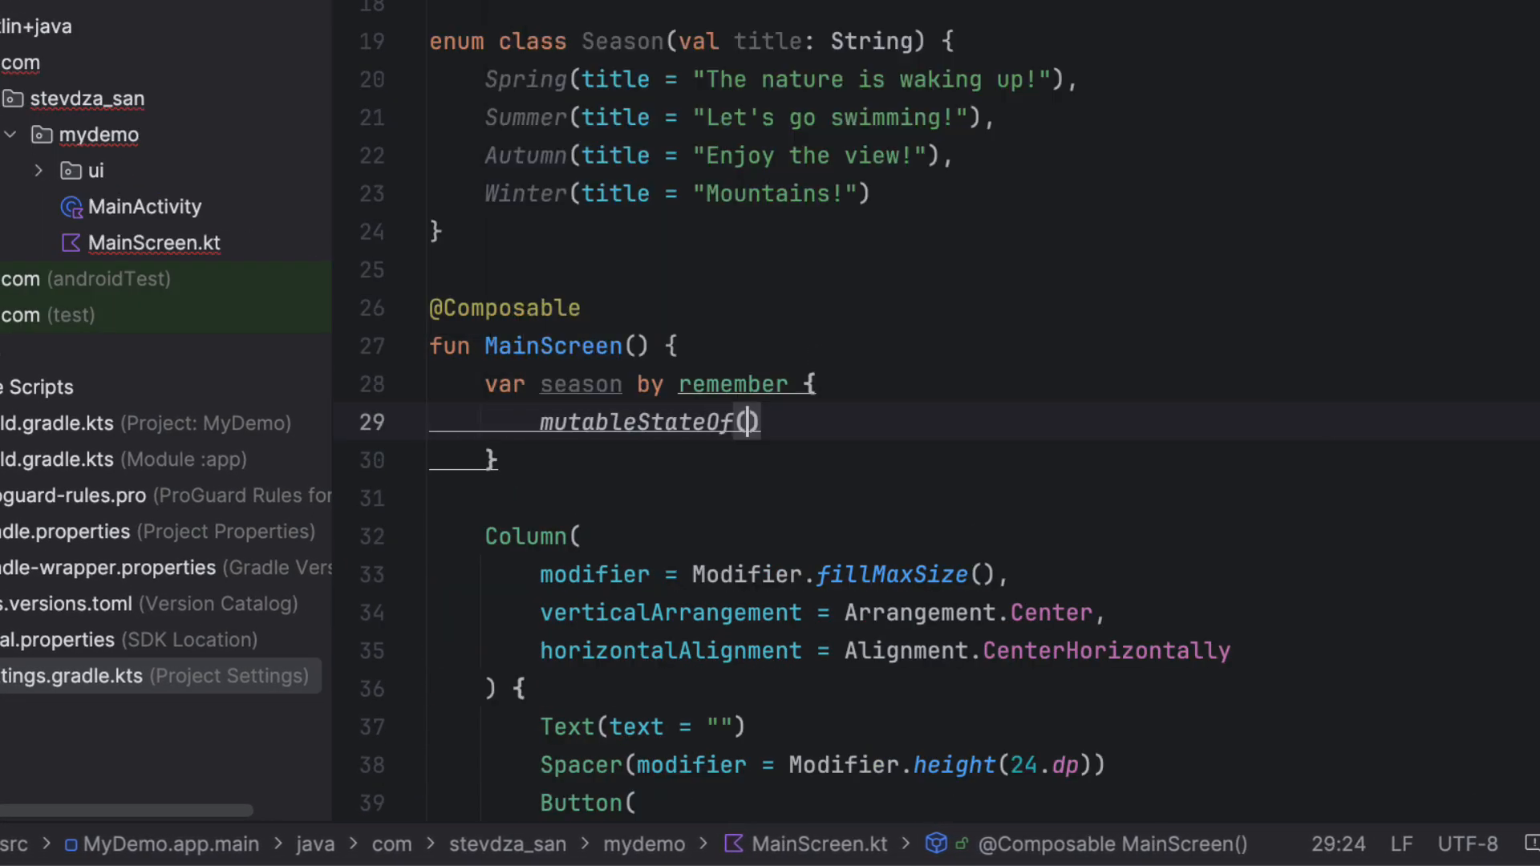
type("Season.Summer) }")
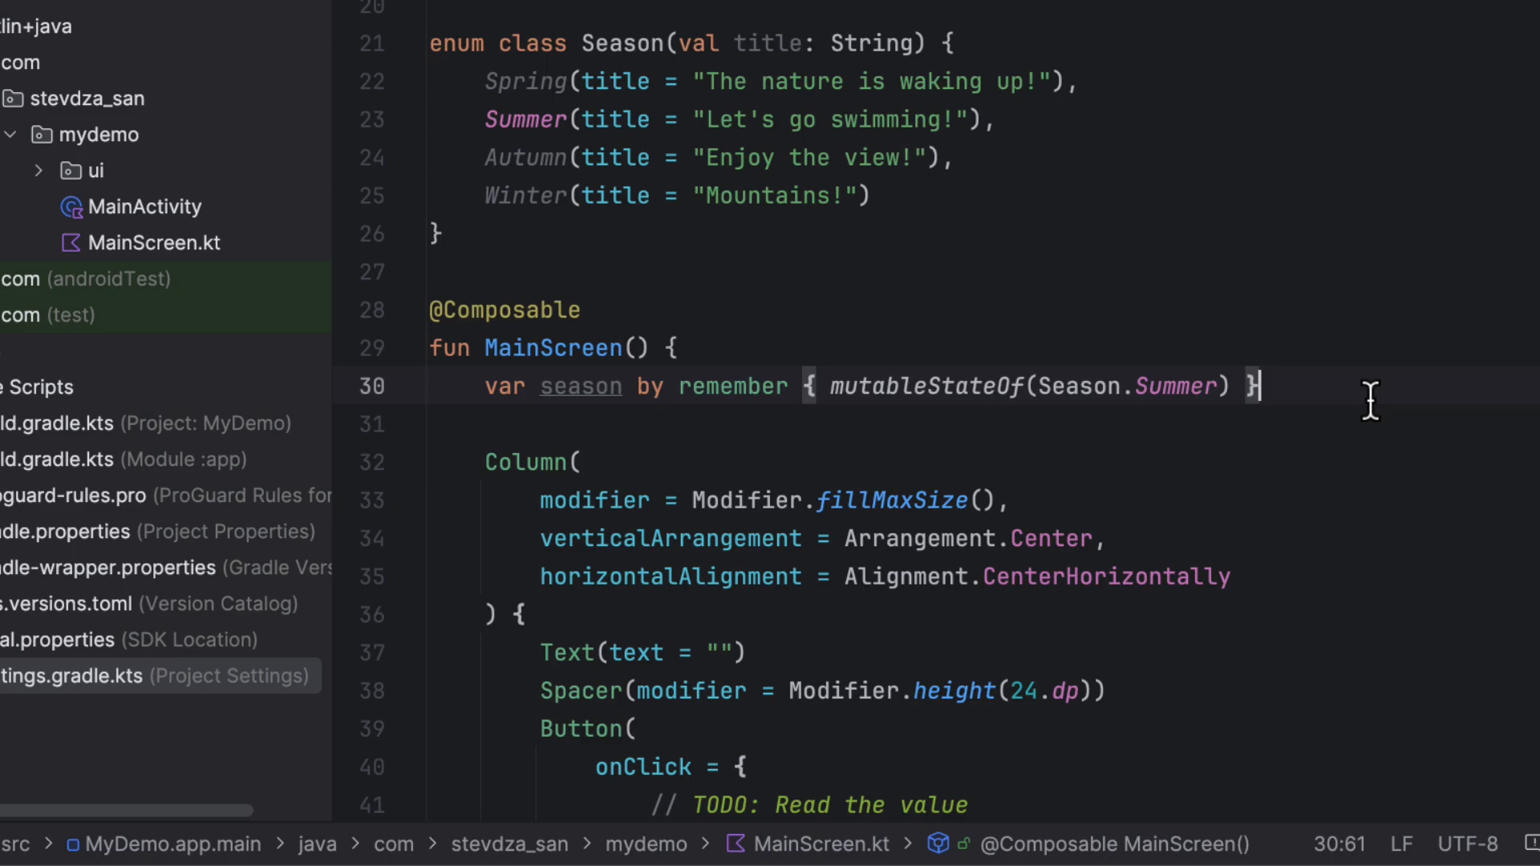
type("val fig =")
type("<uses-permission android:name=\"INTE\"")
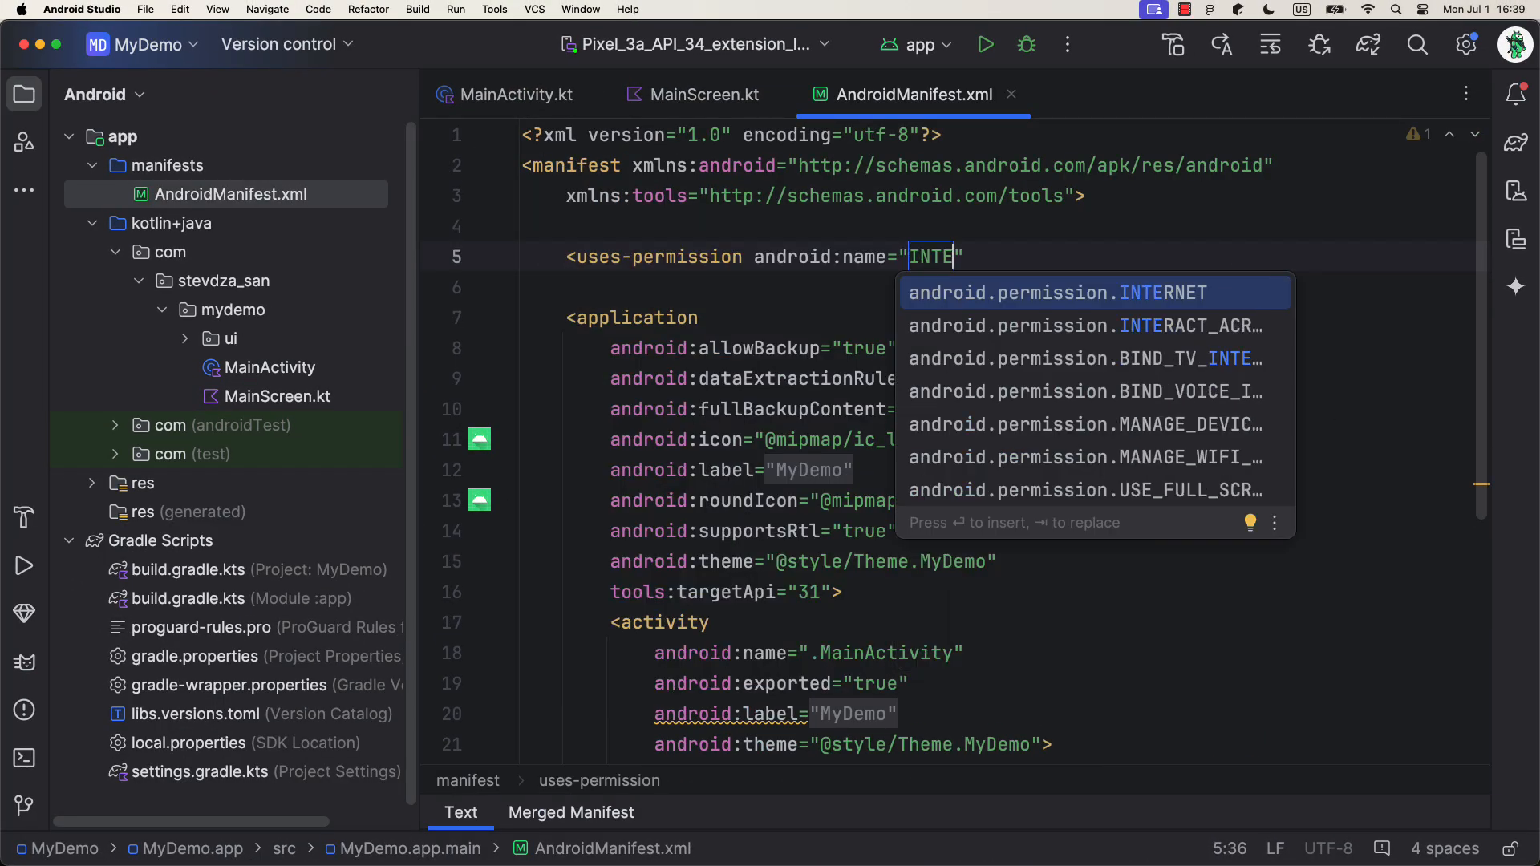
left_click(703, 95)
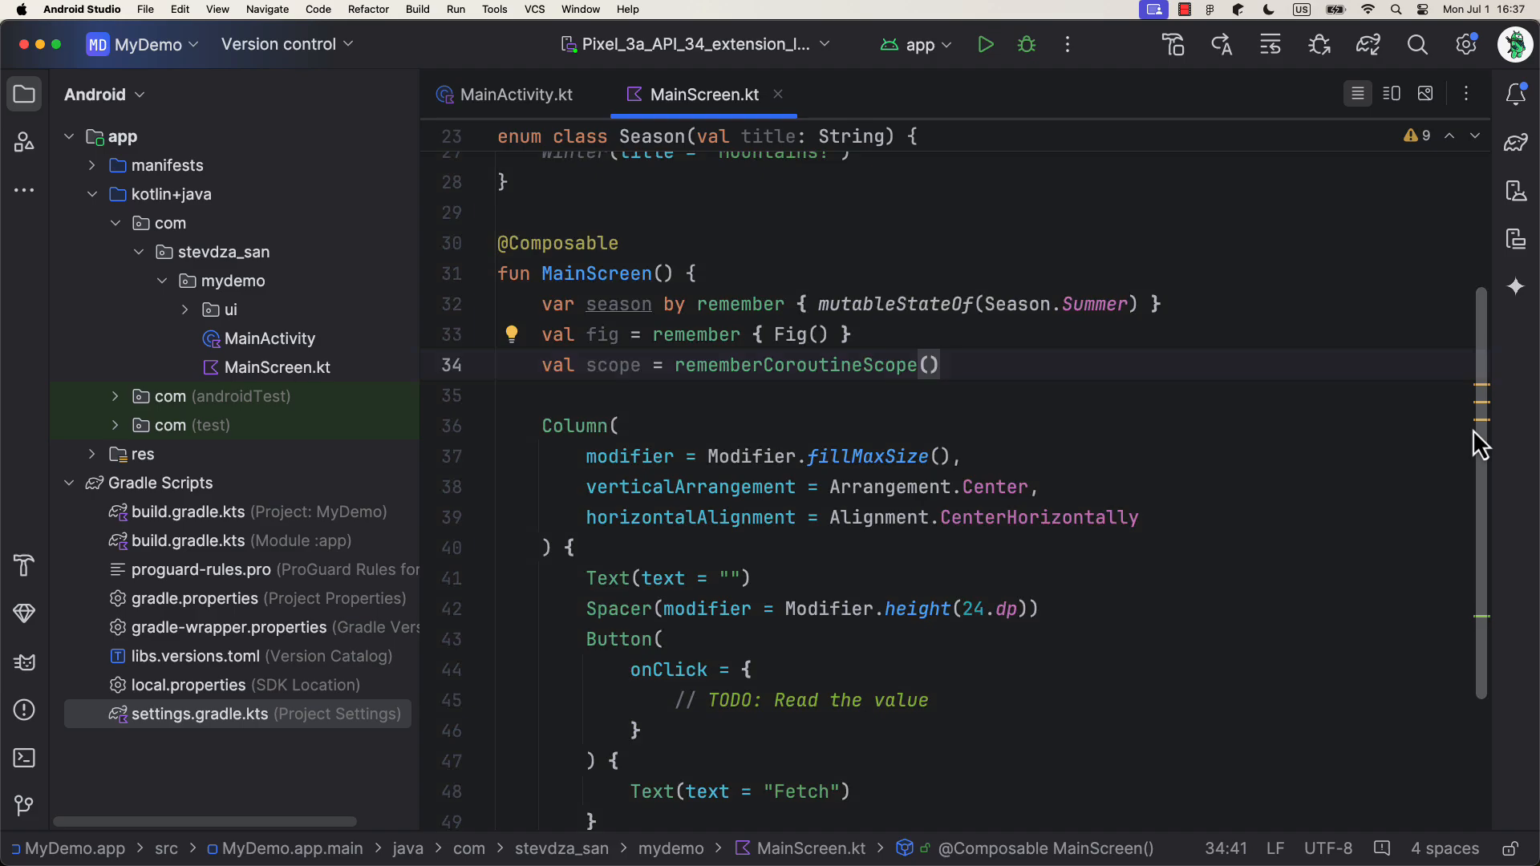
- Show season.title and set season from fig.getValue("season", defaultValue = "Summer") on Fetch
type("season = S")
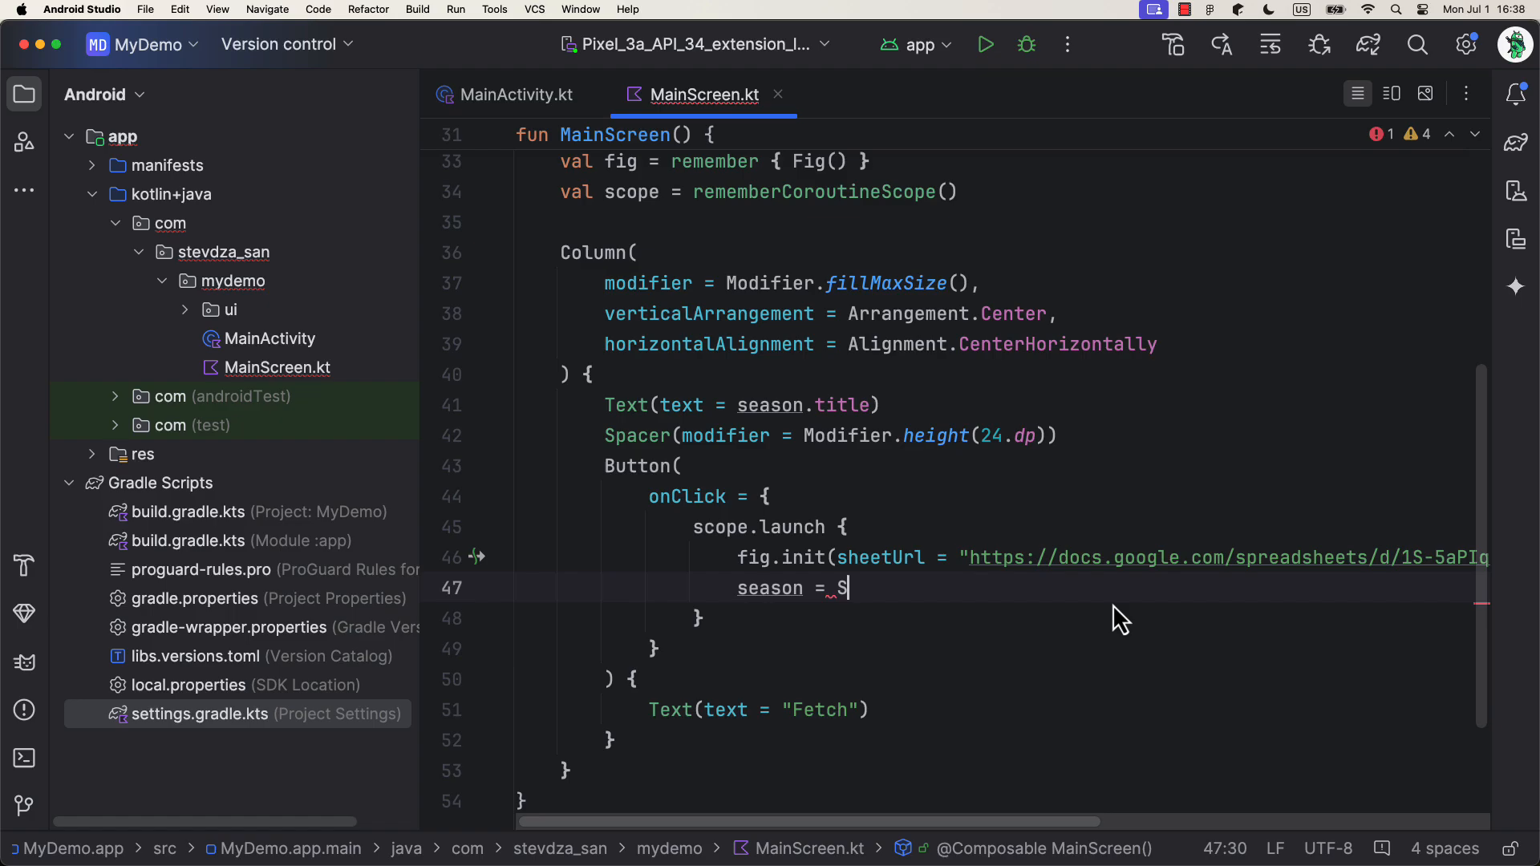
type("alueOf(")
type("value = fig.getValue(key = ")
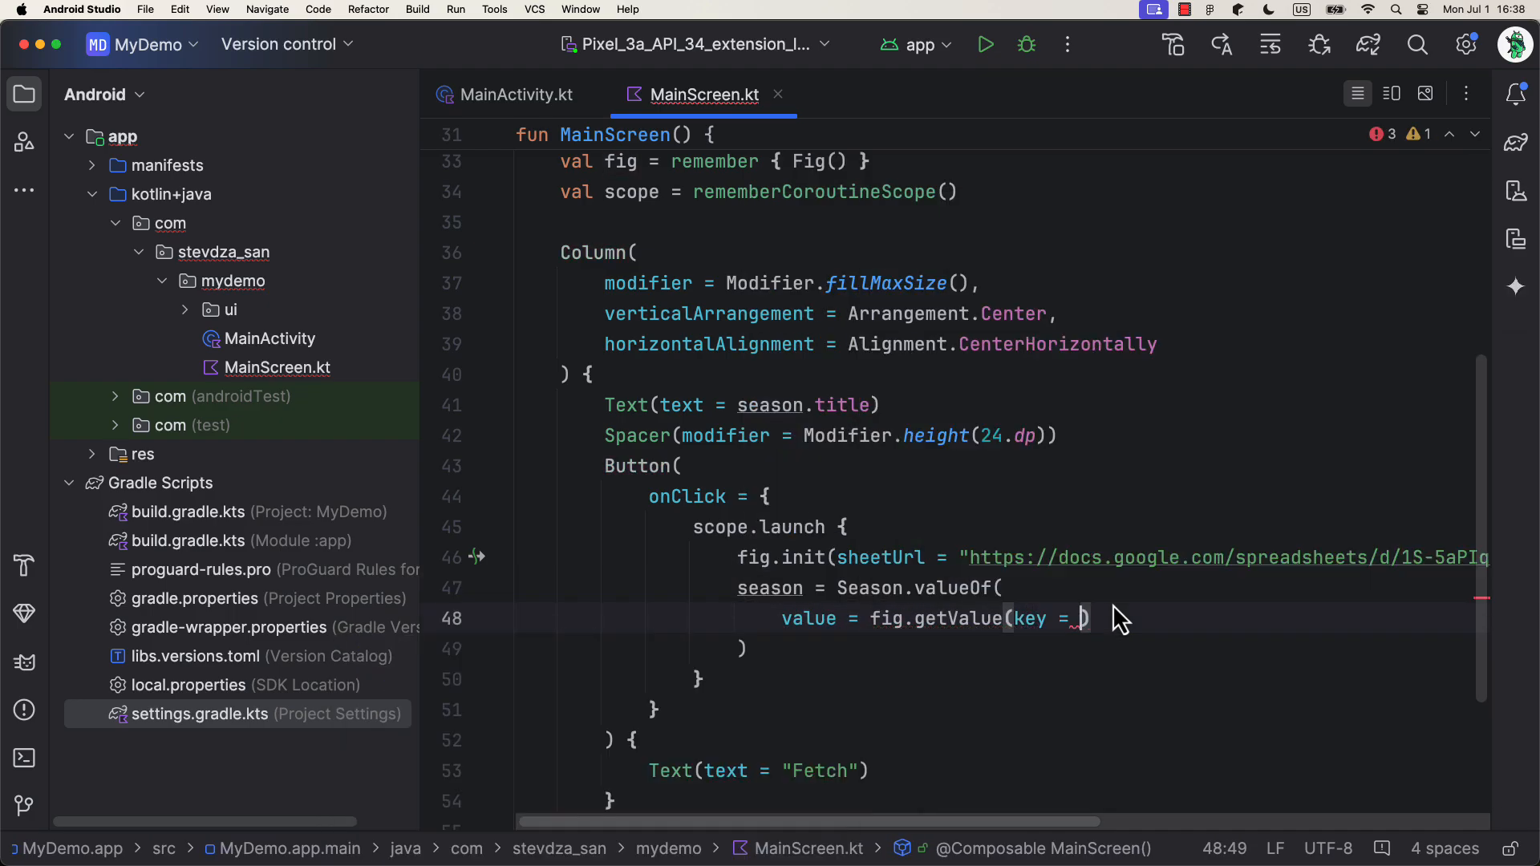
type("\"season\", defaultValue =")
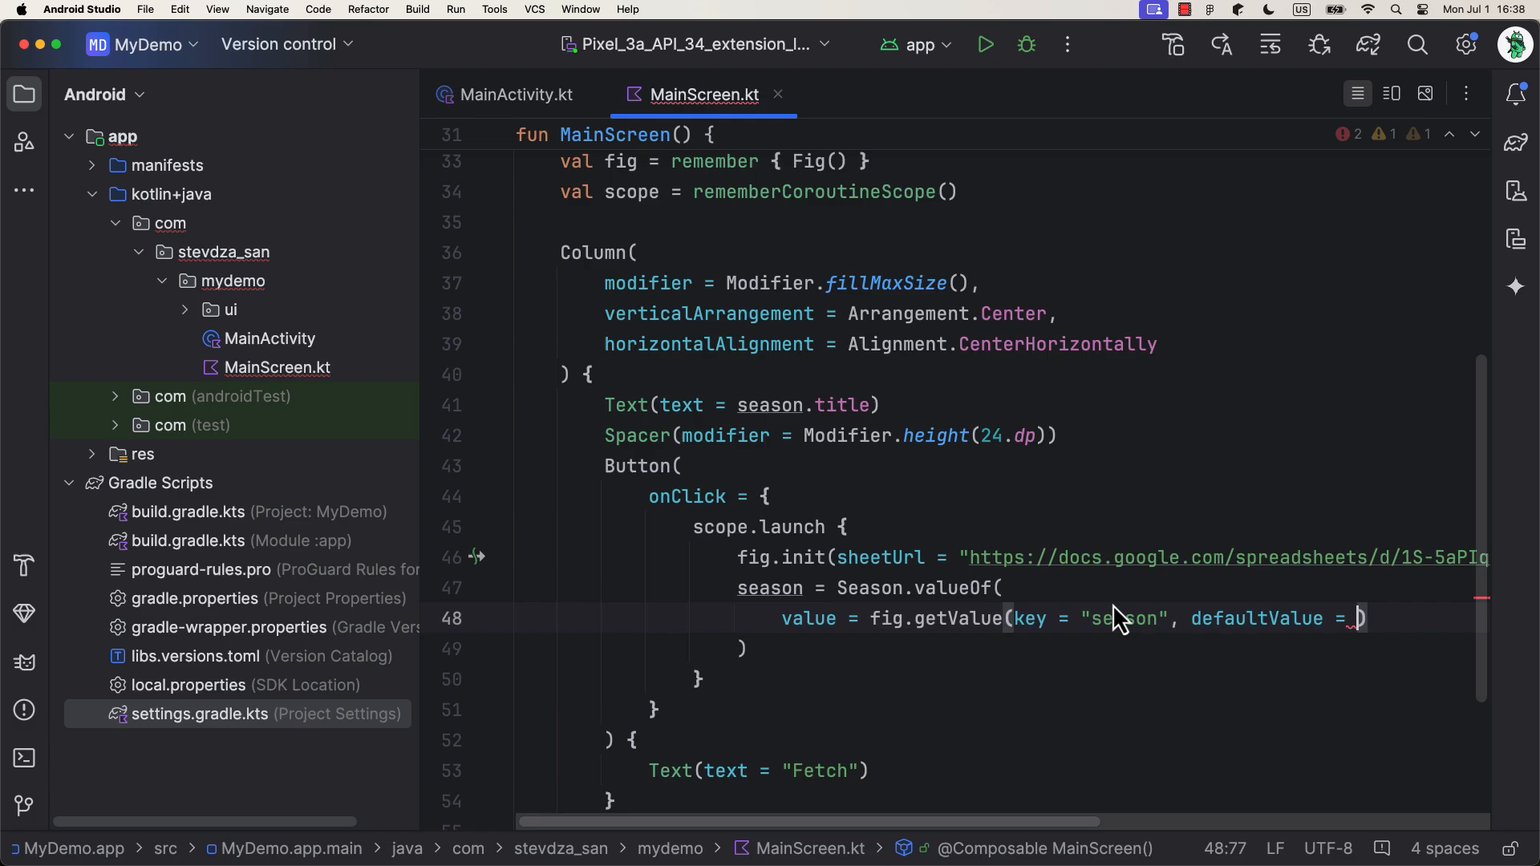
type("\"Summer\"")
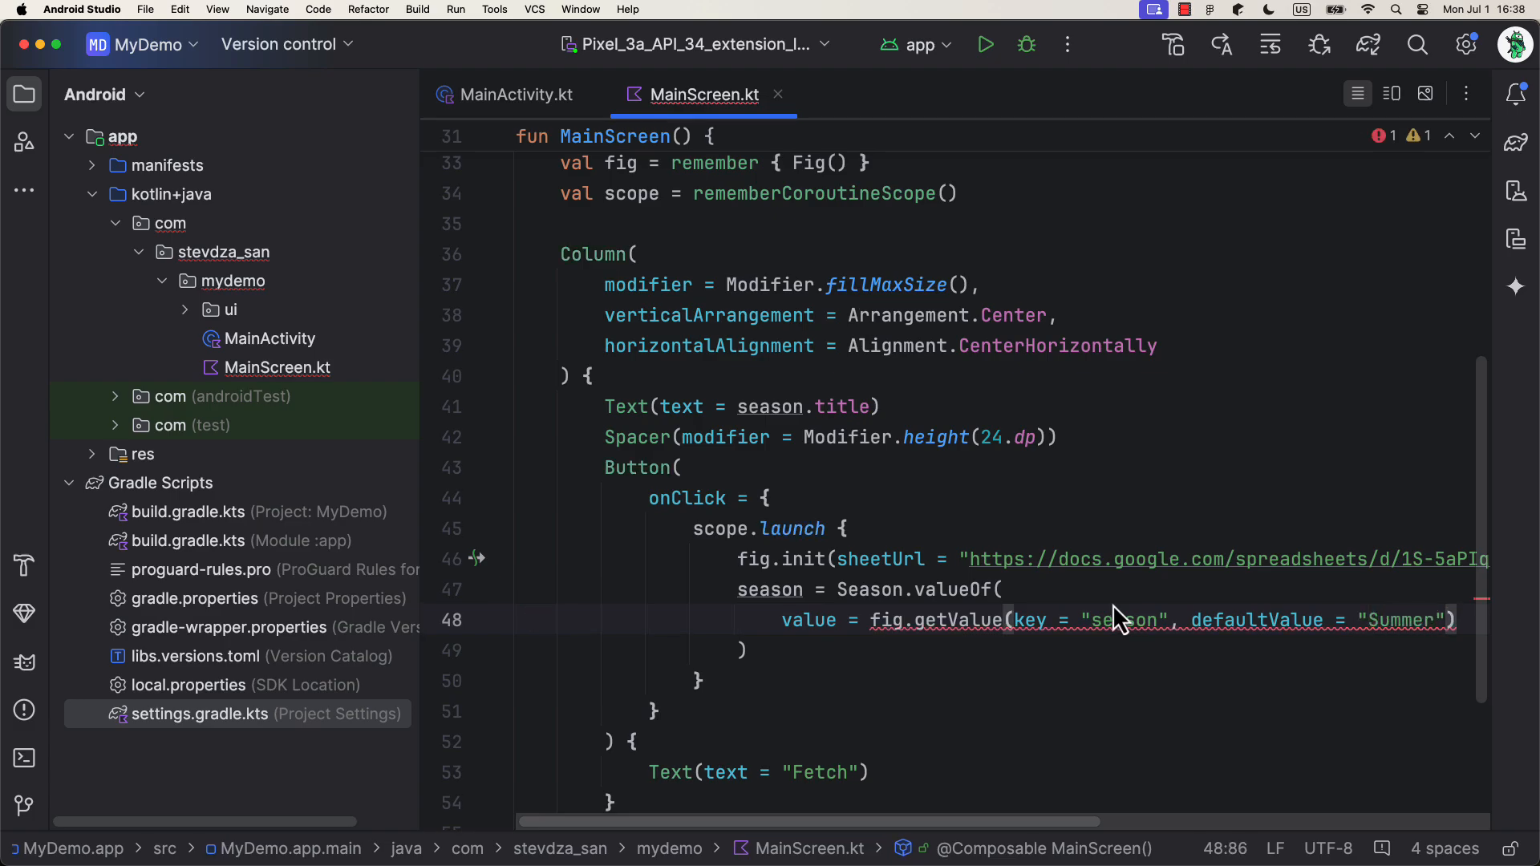
type("?:")
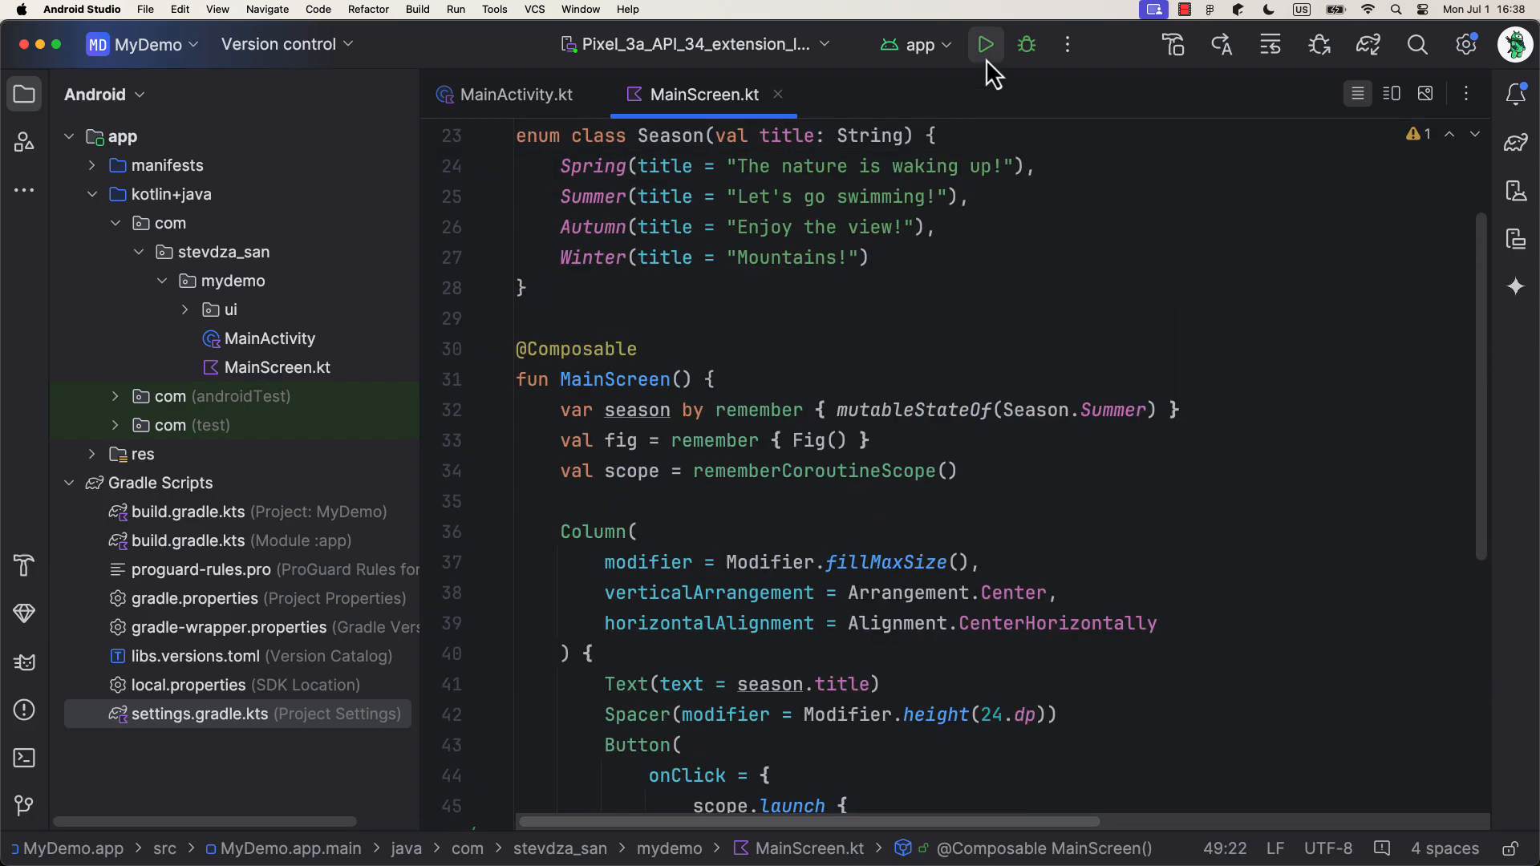
- Run the app on the emulator and tap Fetch, showing "Let's go swimming!"
left_click(985, 45)
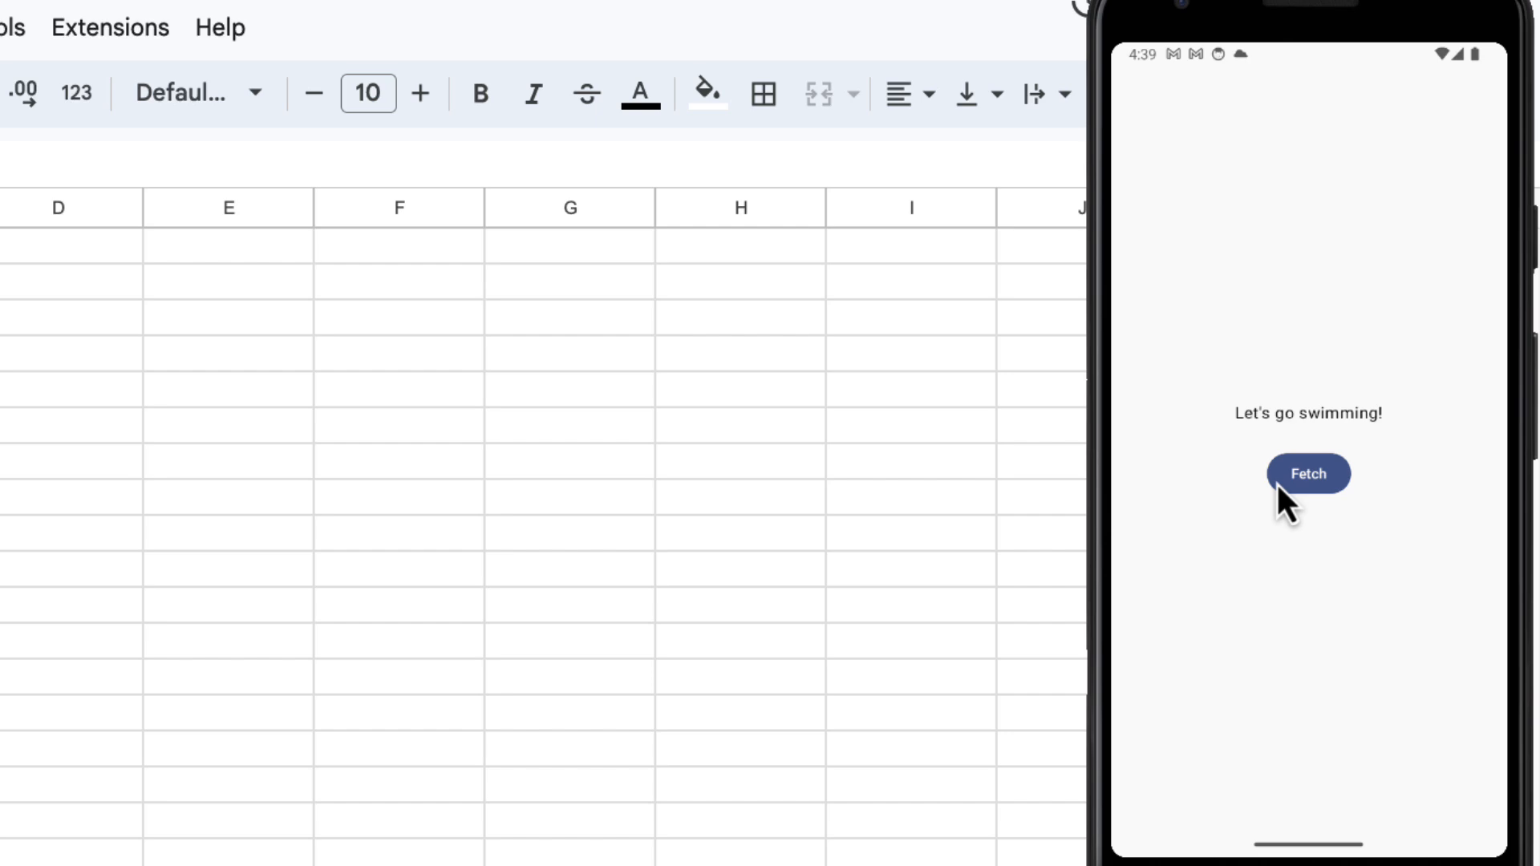
mouse_move(1269, 590)
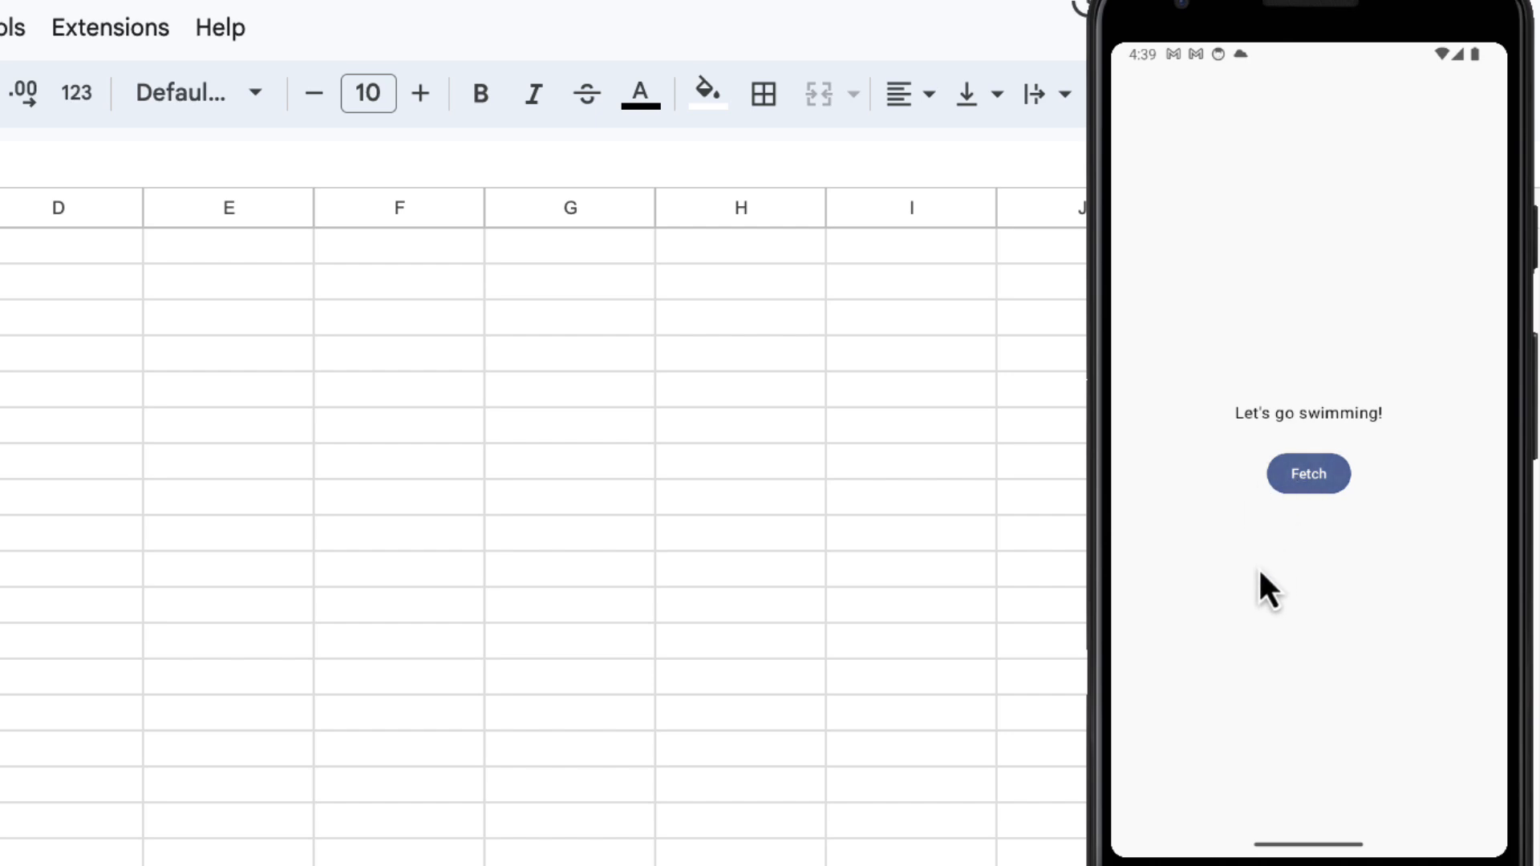
left_click(1308, 473)
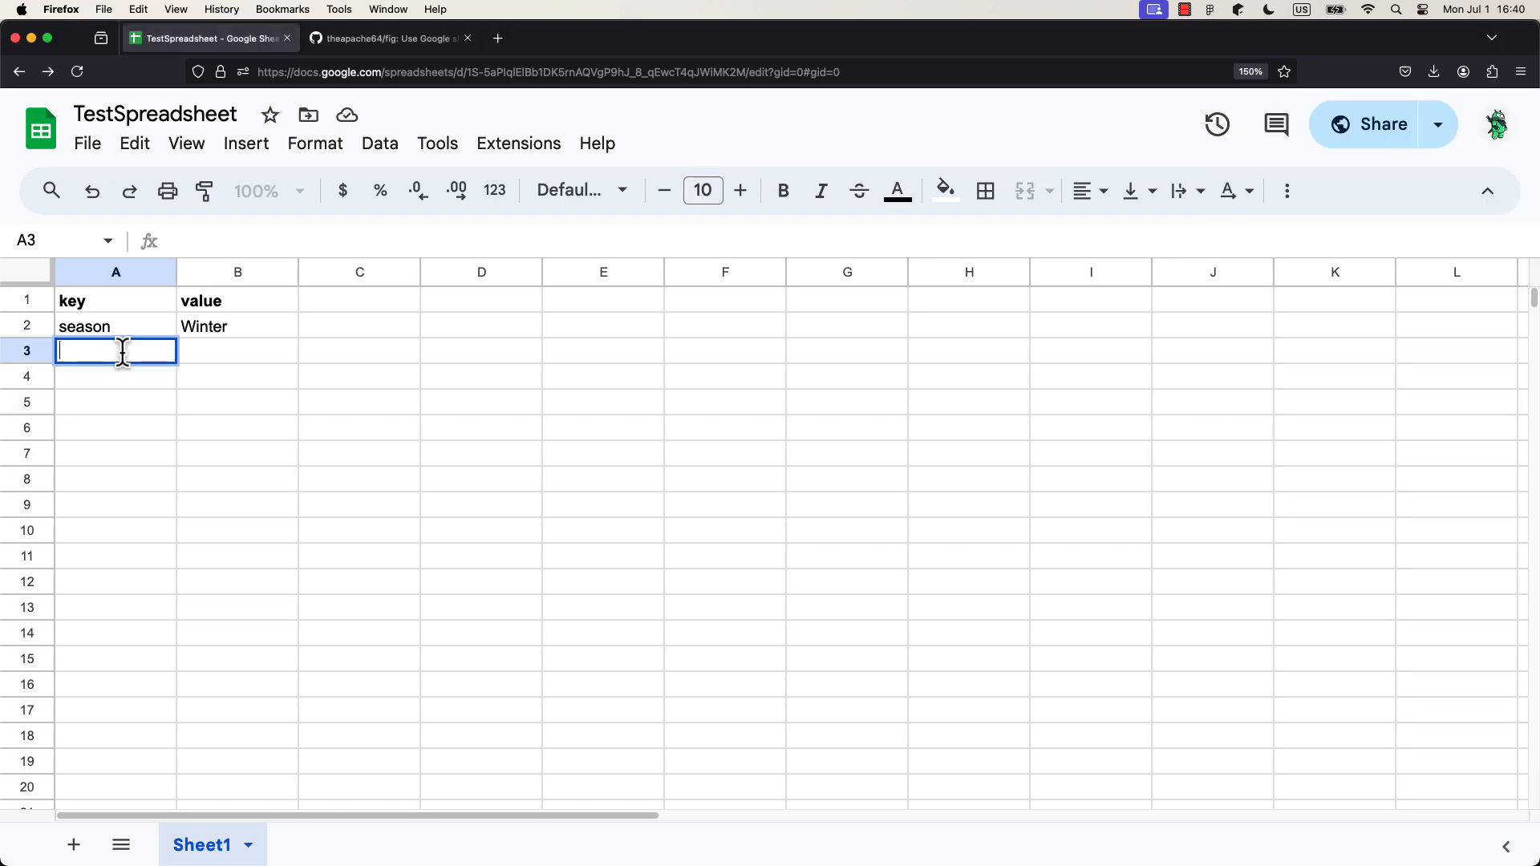
- Enter 'example' in cell A3 below the season entry
type("example")
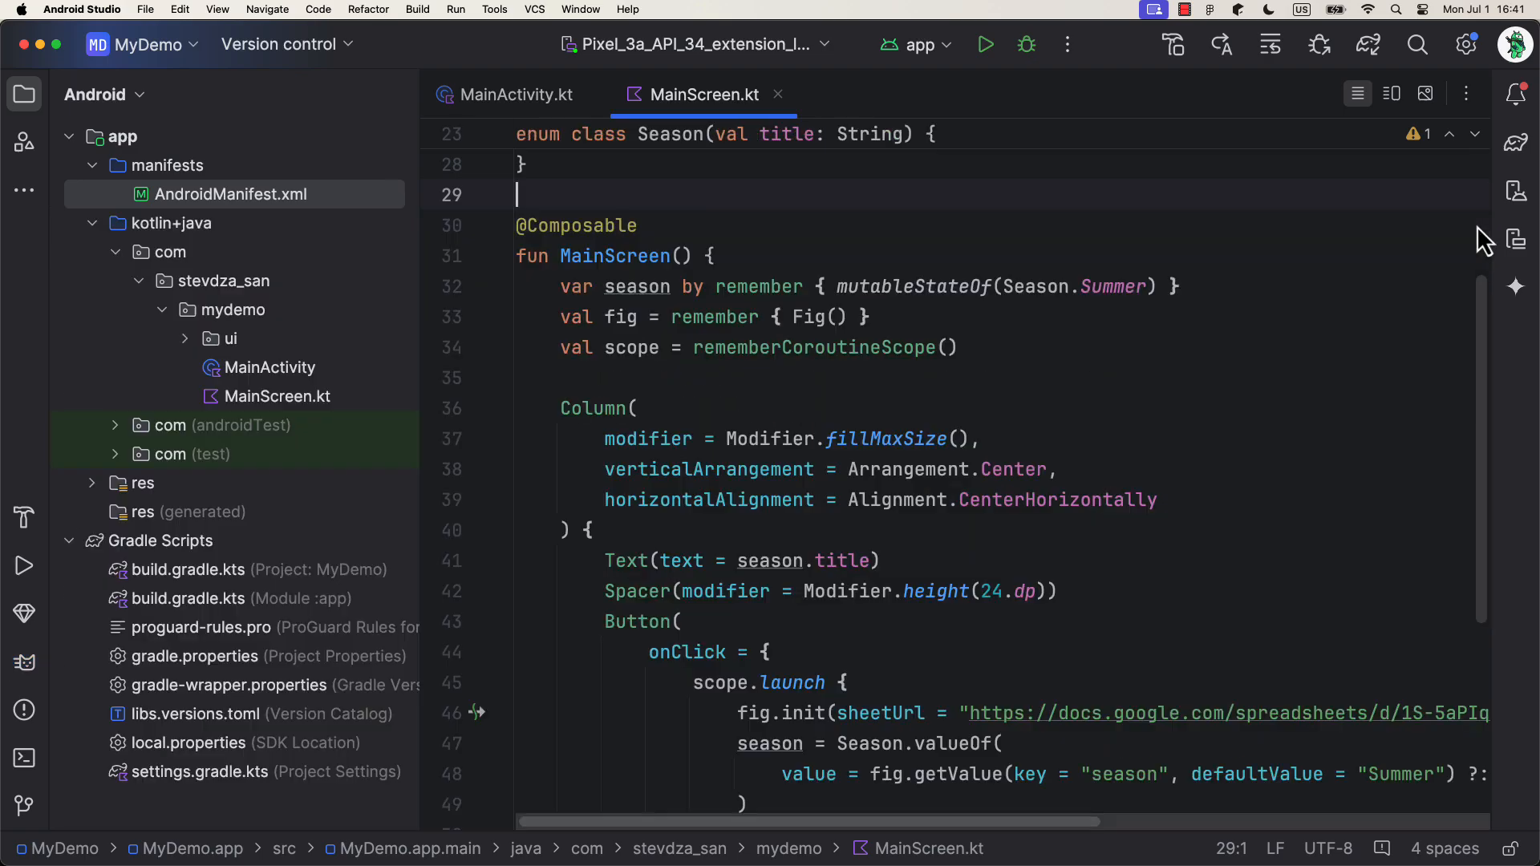
mouse_move(1164, 188)
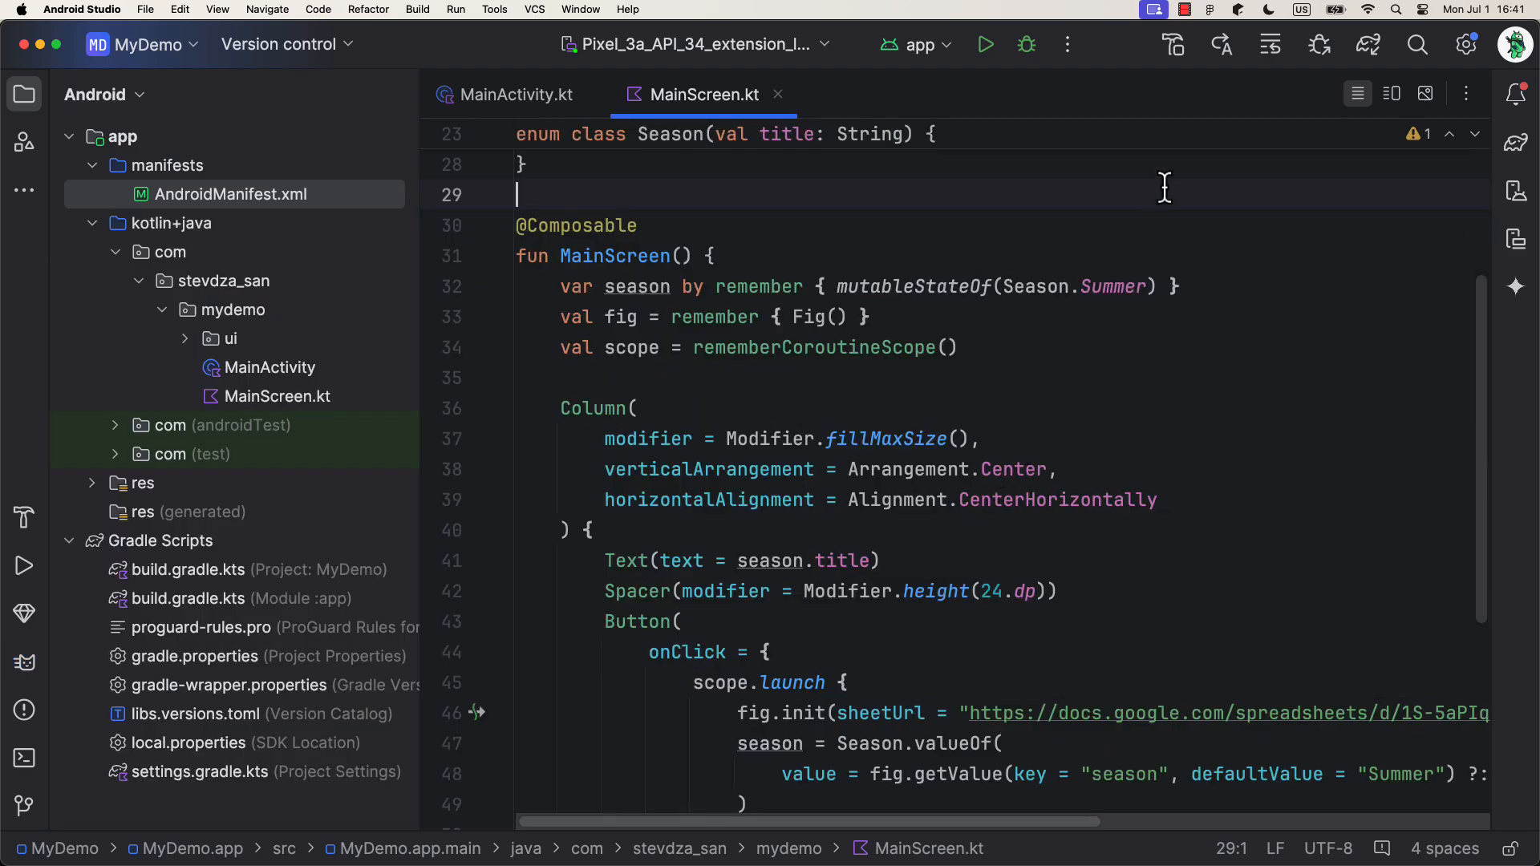